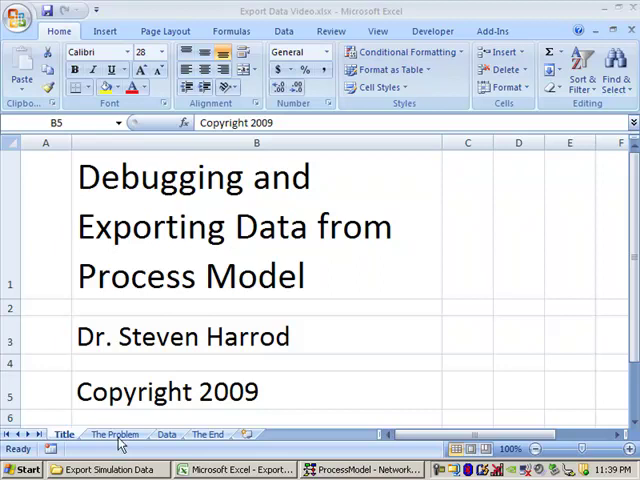
Place a Person arrival and a Process activity, and connect Person to Process with an arrow
click(256, 391)
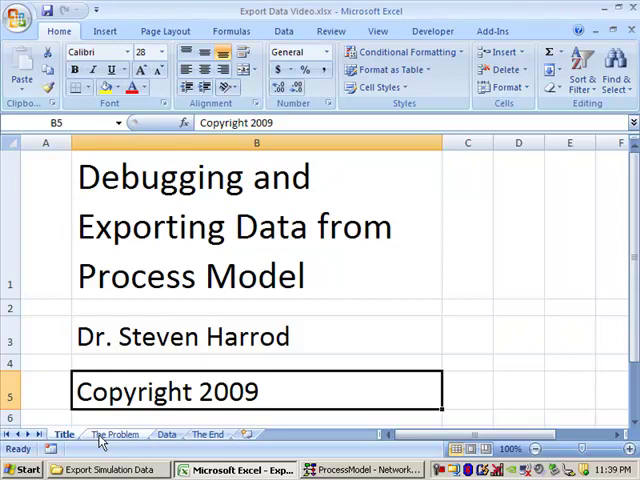
click(114, 434)
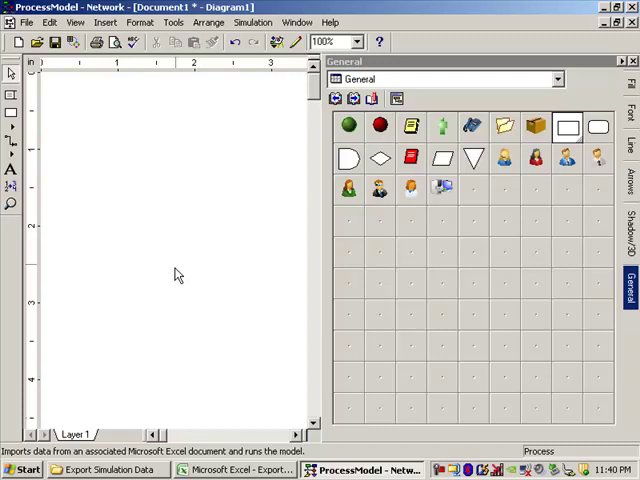
mouse_move(442, 128)
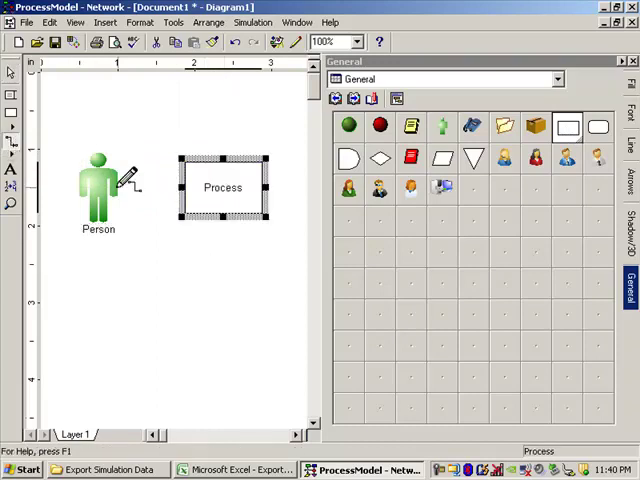
drag(118, 188, 178, 188)
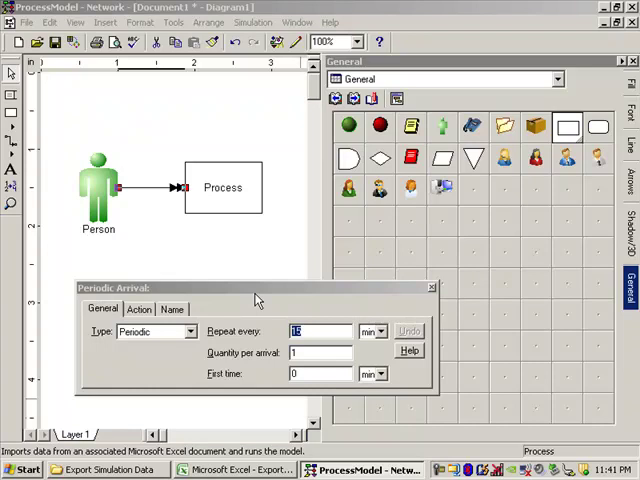
Set Person arrivals to repeat every E(10) and the Process time to E(5)
text(E(10)
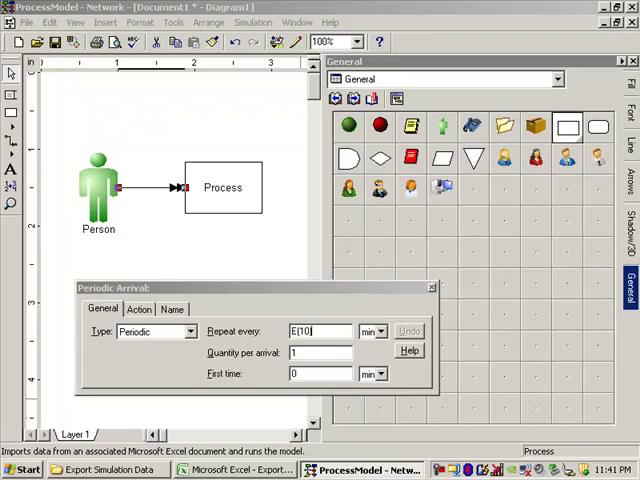
mouse_move(227, 280)
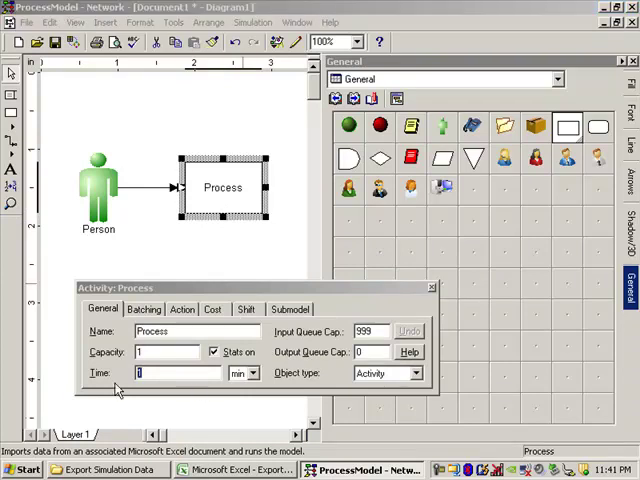
text(E()
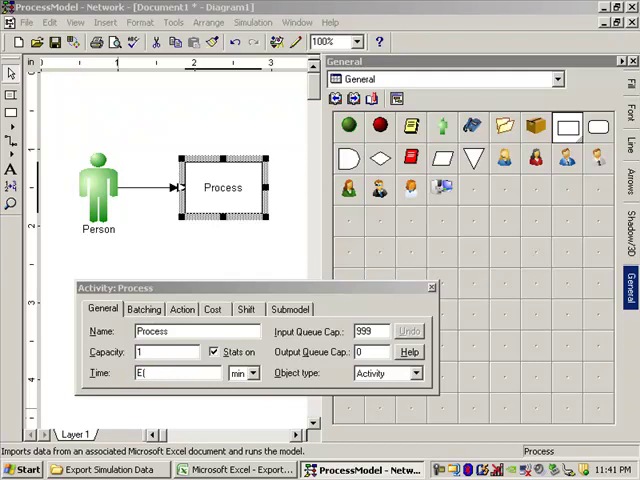
text(5))
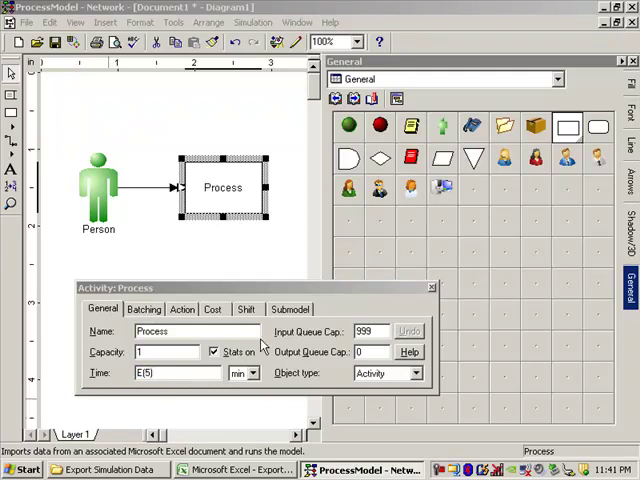
click(431, 288)
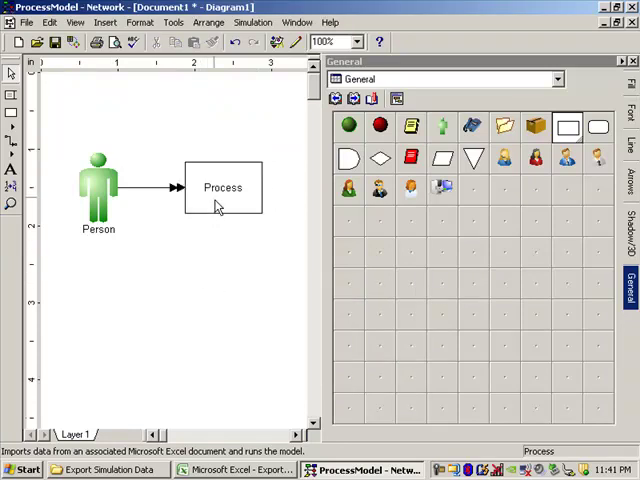
Set Run length to 4 hr in the Simulation Options Run tab
click(252, 22)
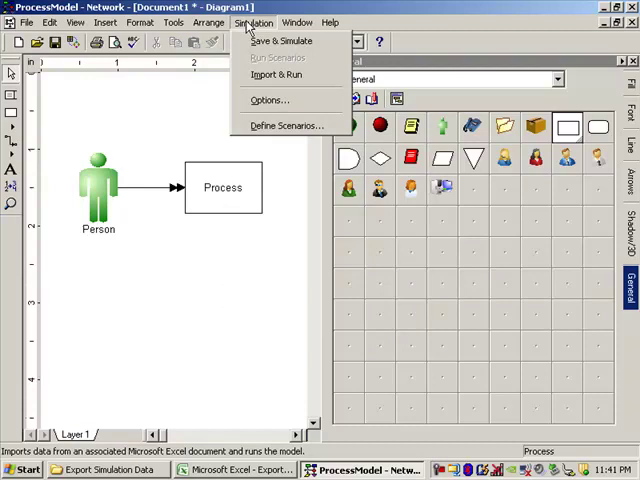
click(269, 100)
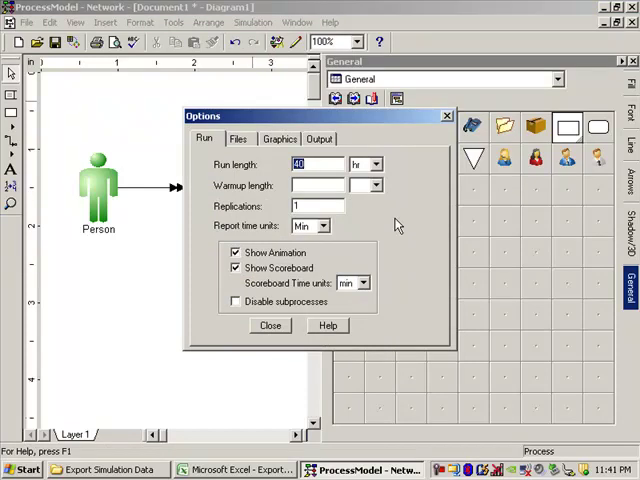
text(4)
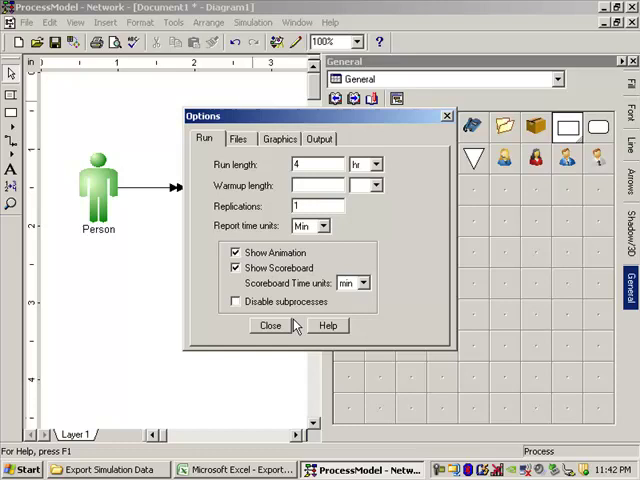
click(269, 325)
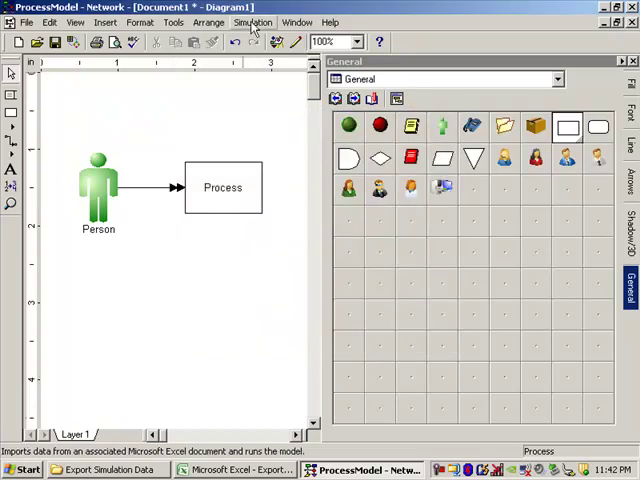
Save & Simulate the model as 'Export and Debug' in lesson videos > Export Simulation Data
click(253, 22)
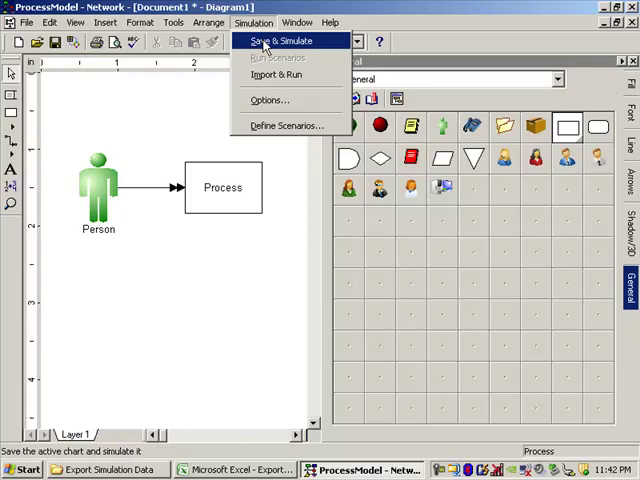
click(280, 41)
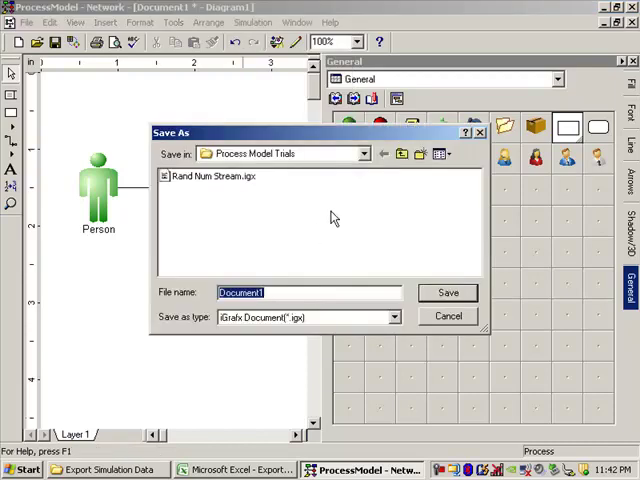
click(401, 153)
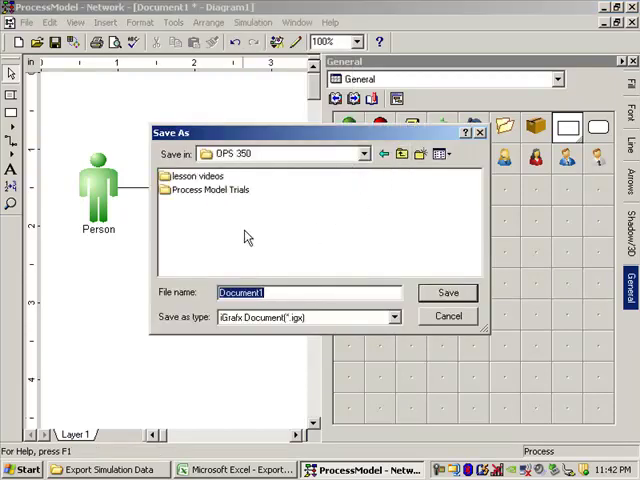
double_click(199, 176)
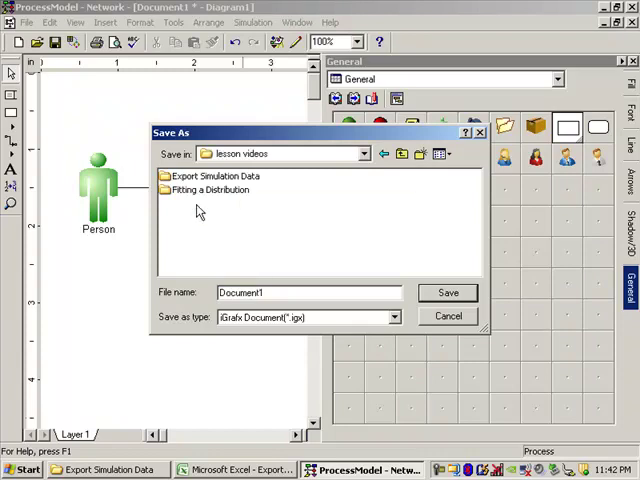
double_click(213, 176)
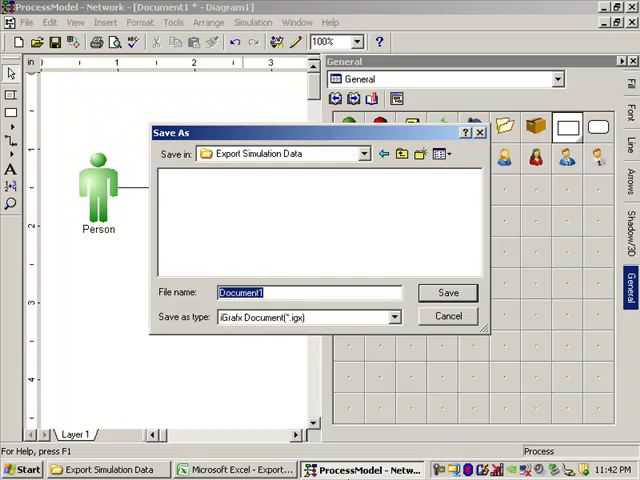
text(Export and Deb)
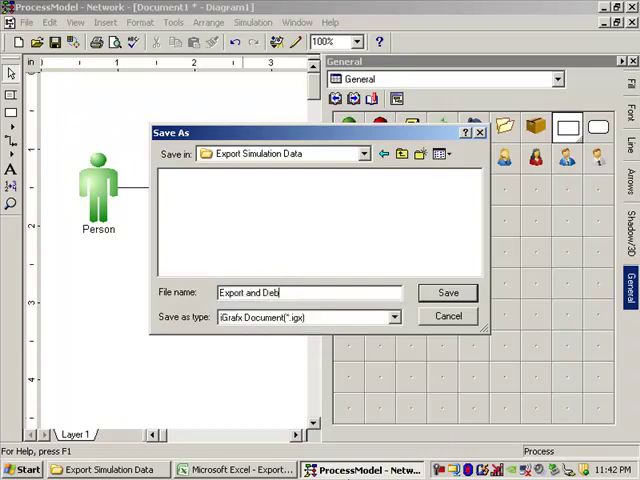
text(ug)
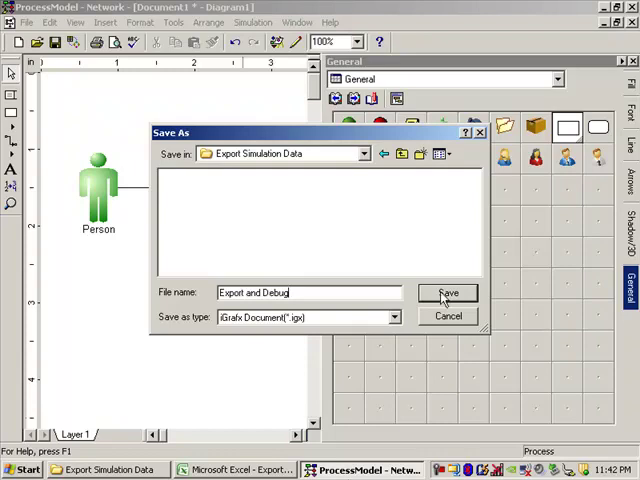
click(448, 292)
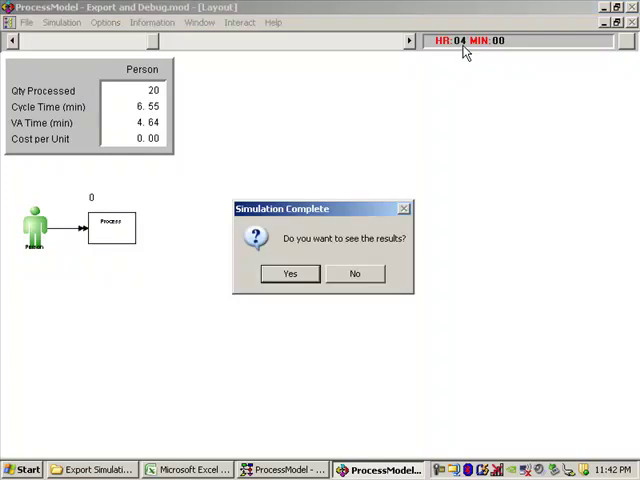
mouse_move(166, 199)
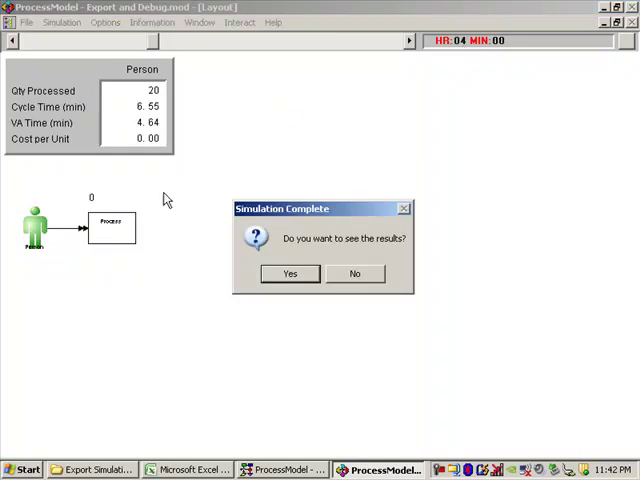
Answer Yes in the Simulation Complete dialog to view the General Report
click(289, 273)
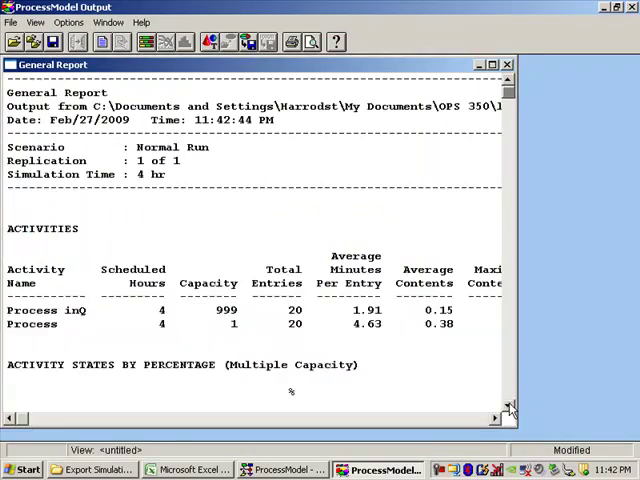
scroll(down, 3)
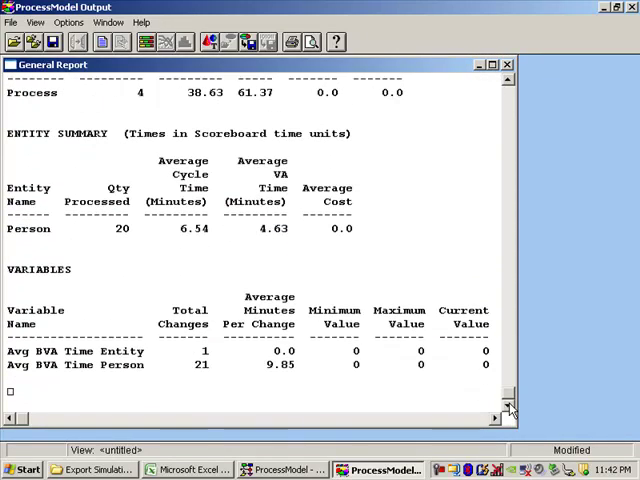
mouse_move(472, 195)
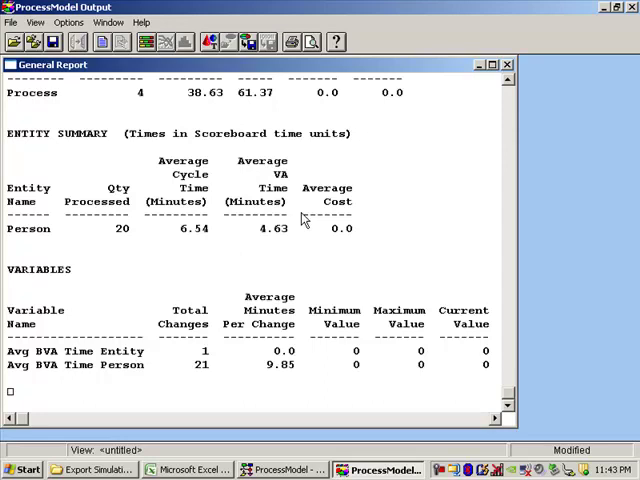
mouse_move(270, 222)
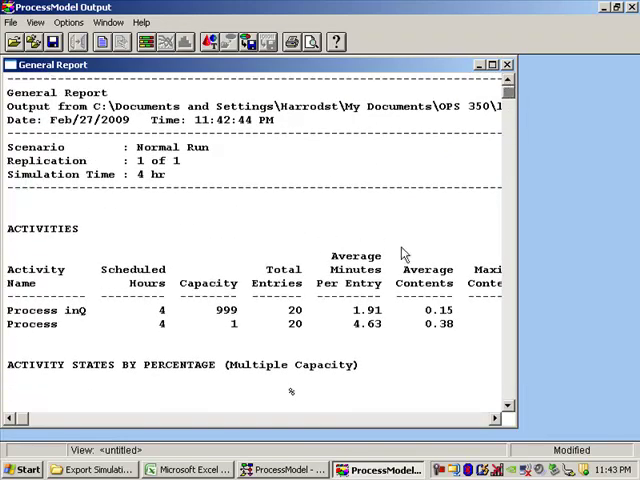
mouse_move(380, 215)
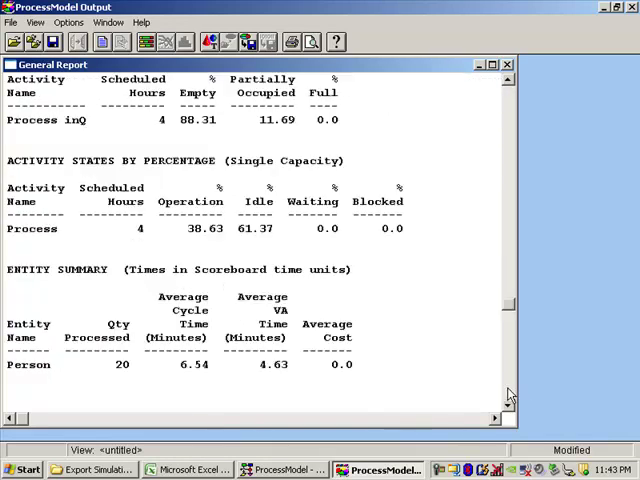
scroll(down, 3)
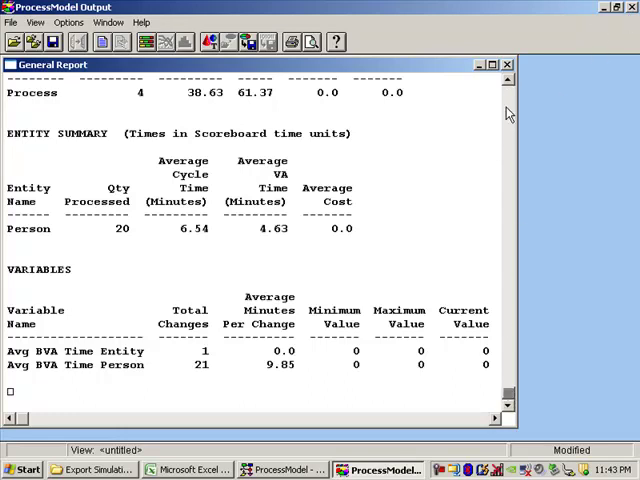
mouse_move(317, 234)
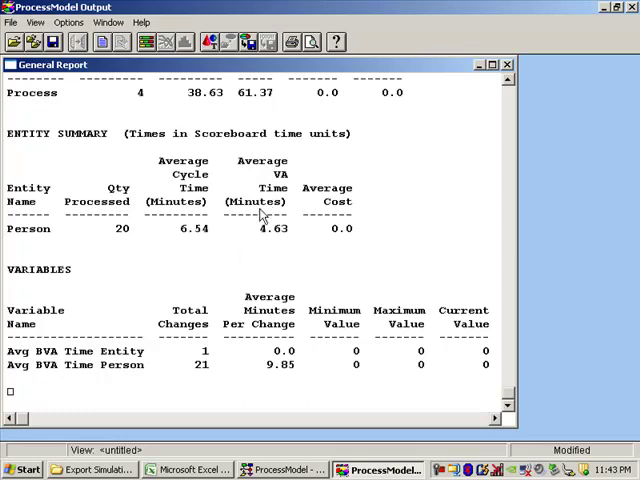
mouse_move(277, 237)
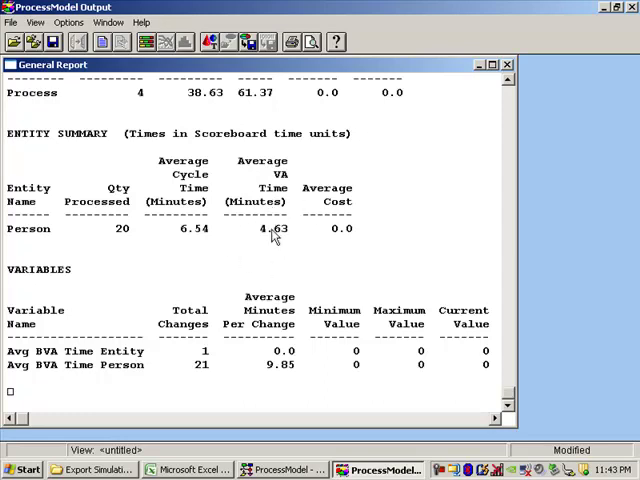
mouse_move(265, 243)
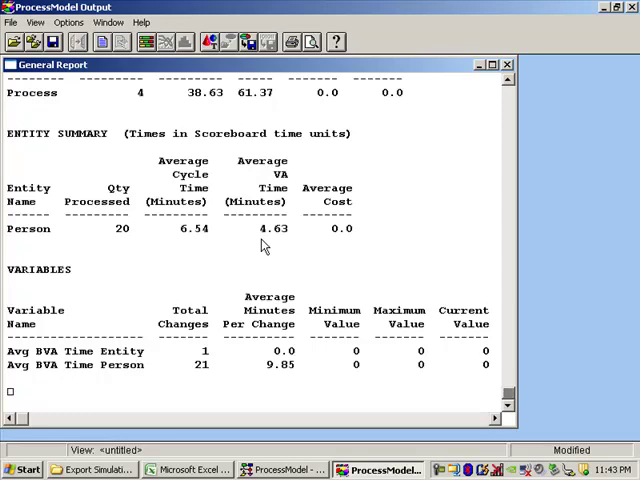
mouse_move(420, 180)
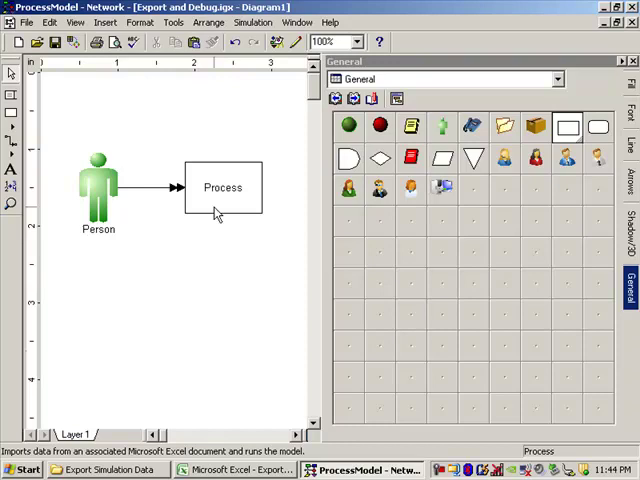
double_click(222, 188)
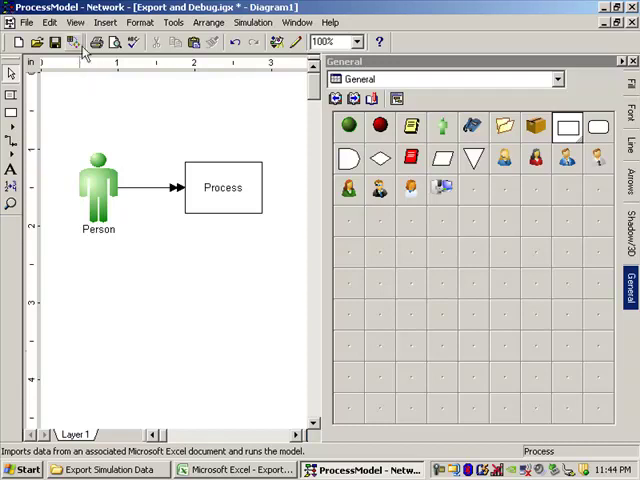
click(105, 22)
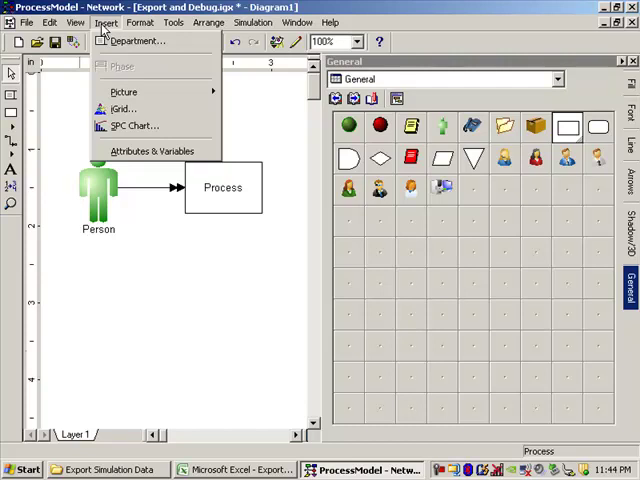
mouse_move(151, 151)
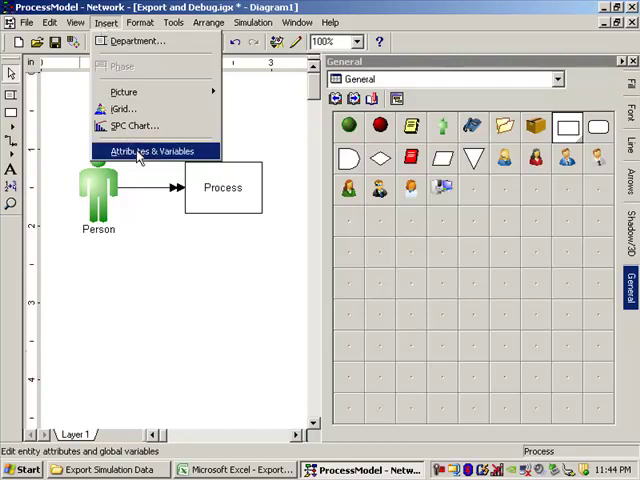
Create the global variable ProcTime with type Real in Attributes & Variables
click(150, 151)
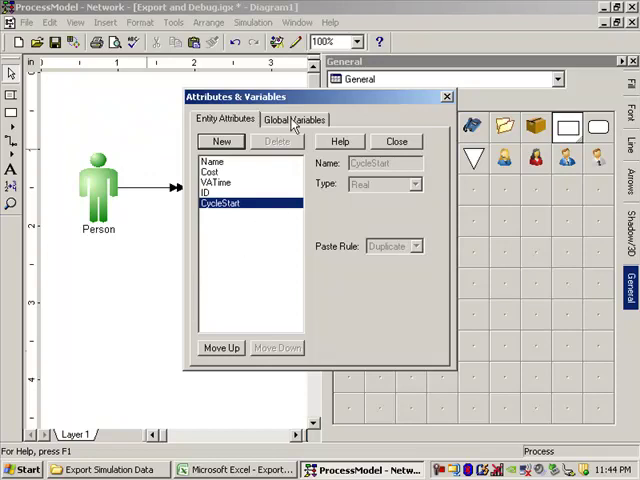
click(293, 119)
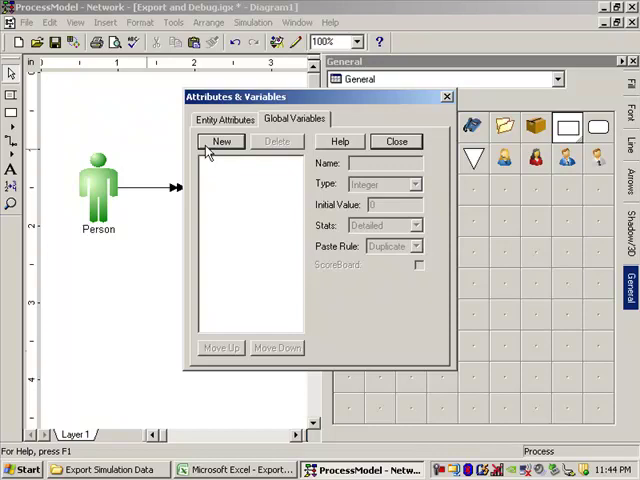
click(220, 141)
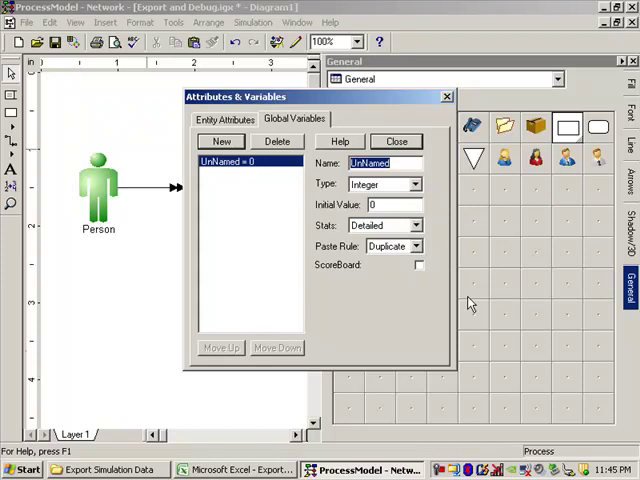
text(ProcTime)
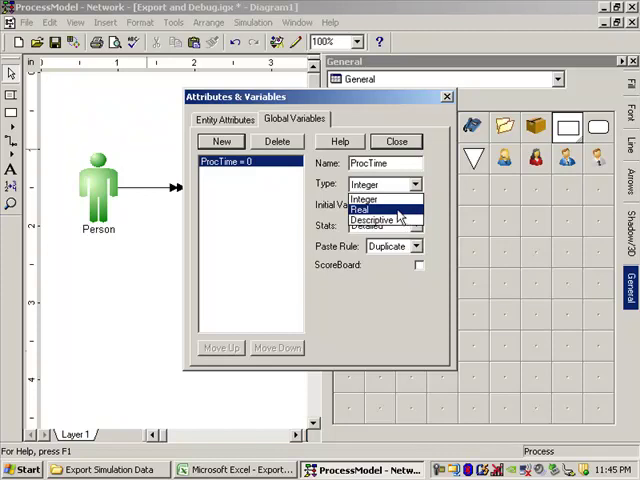
click(360, 210)
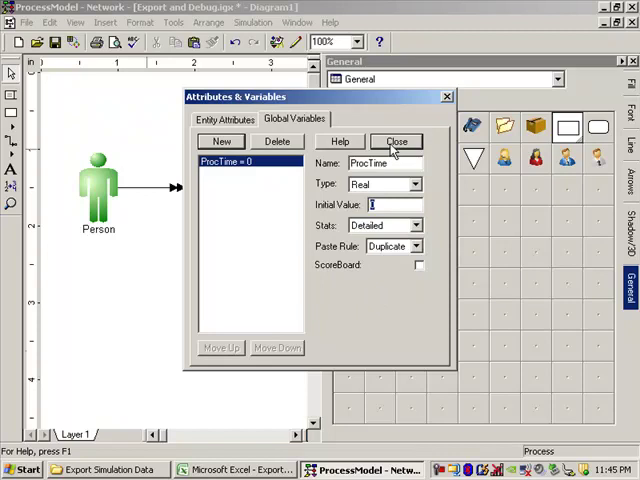
click(396, 140)
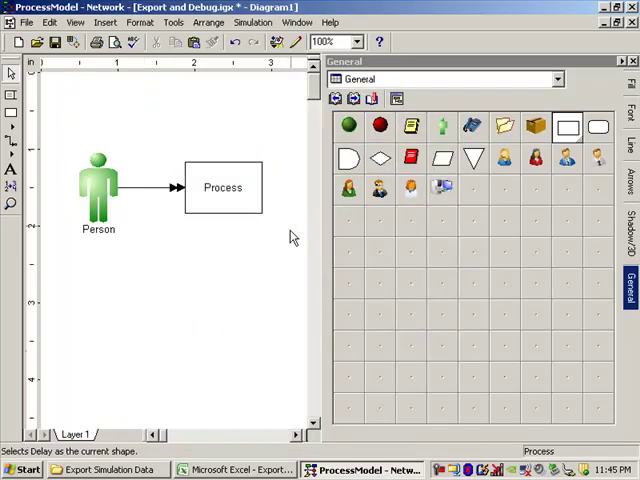
mouse_move(228, 220)
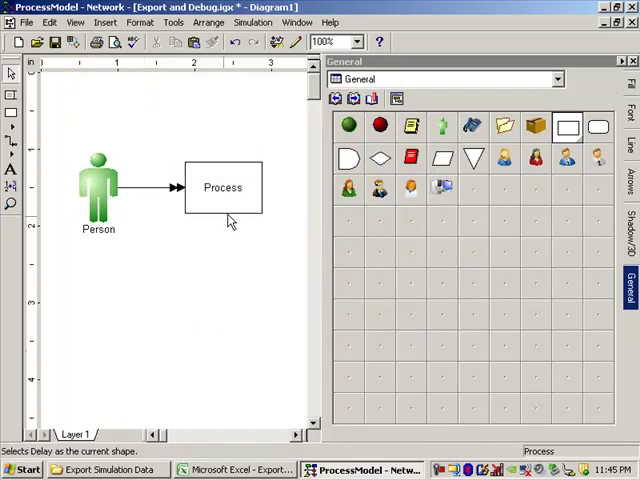
Write ProcTime=E(5) in the Process activity's action code using the variables list
double_click(222, 187)
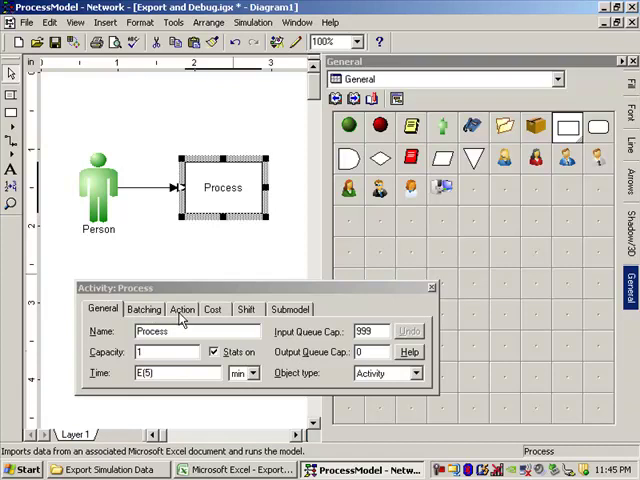
click(182, 309)
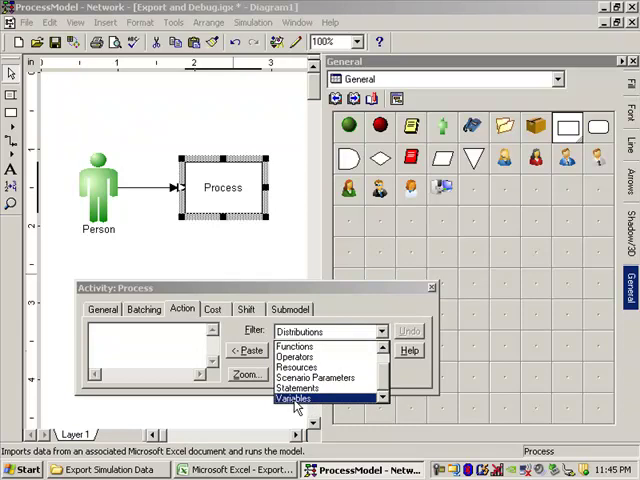
click(293, 398)
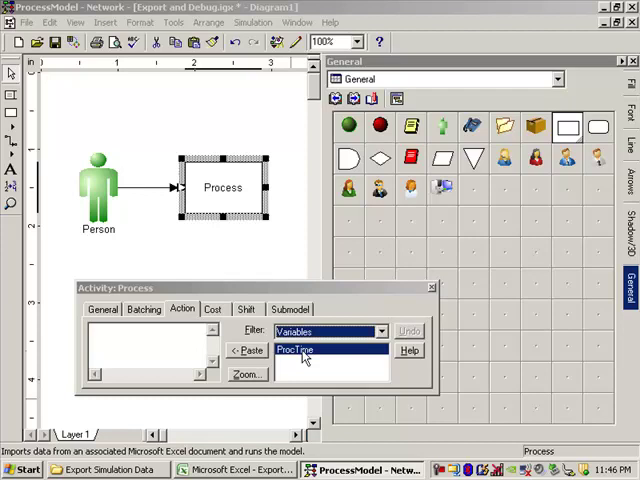
mouse_move(305, 358)
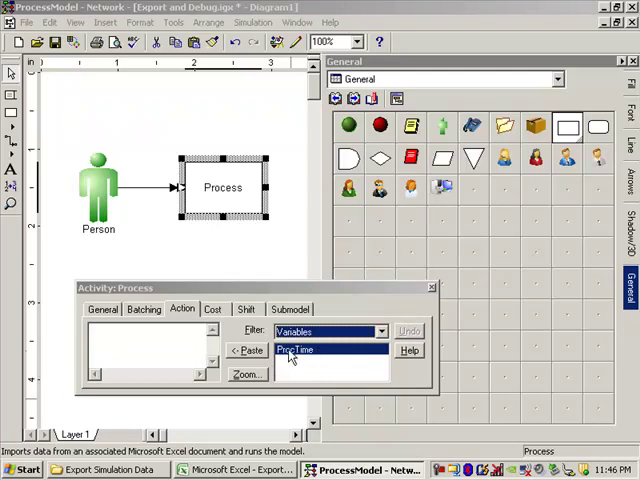
click(248, 350)
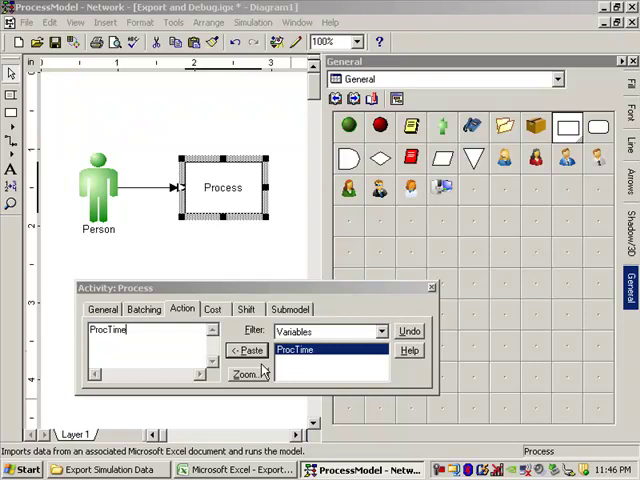
text(=)
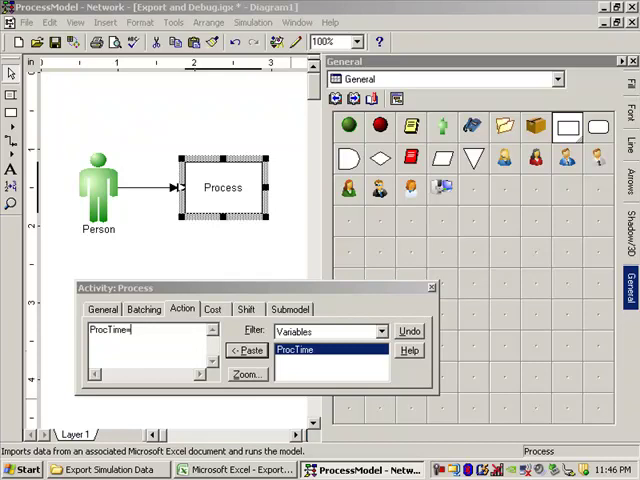
text(E)
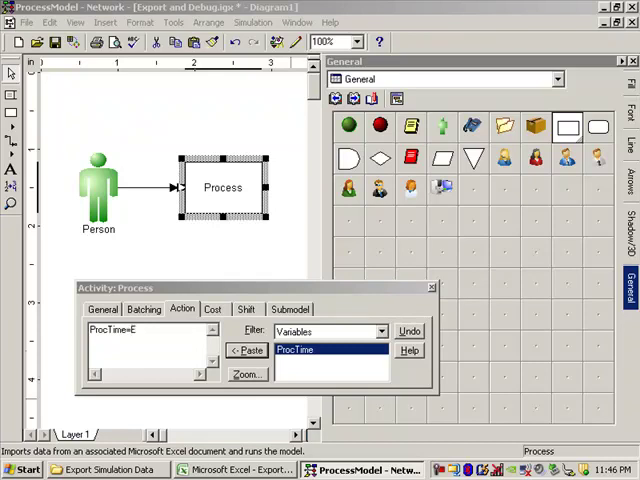
text((5))
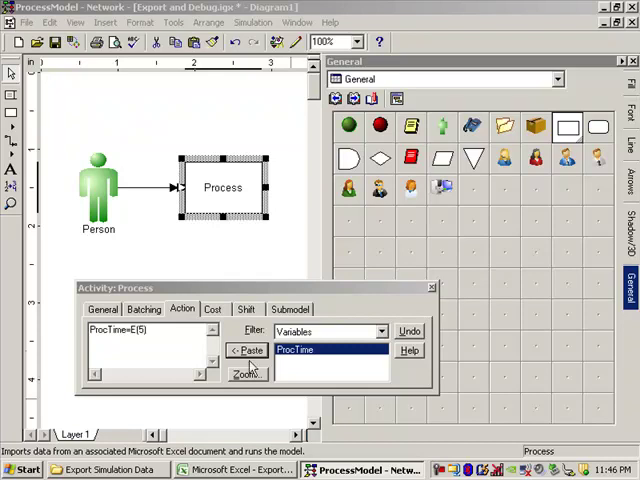
click(103, 309)
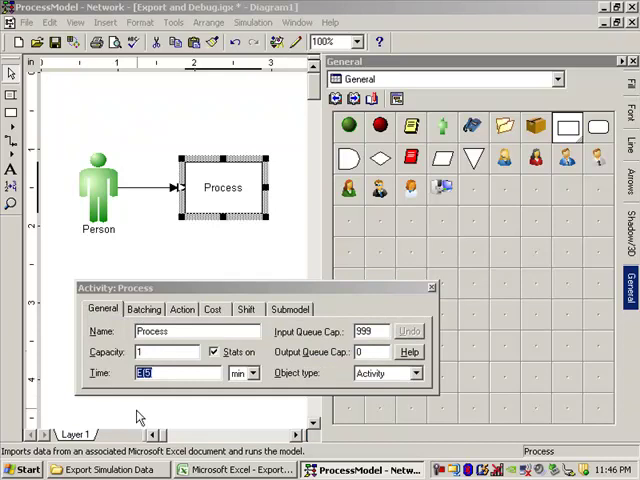
Add the statement Time(ProcTime min) to the Process action logic
text(0)
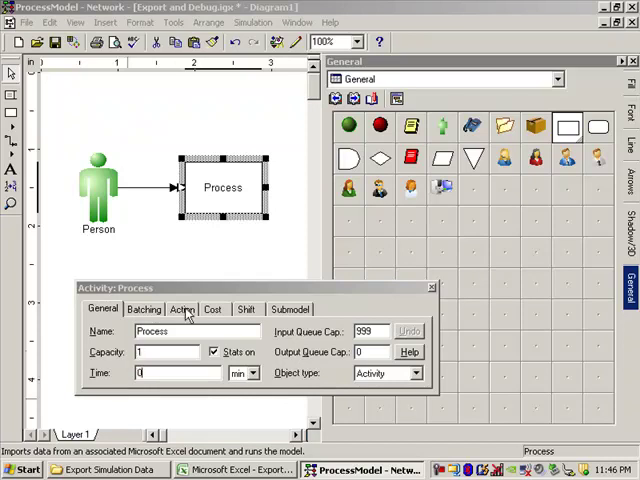
click(182, 309)
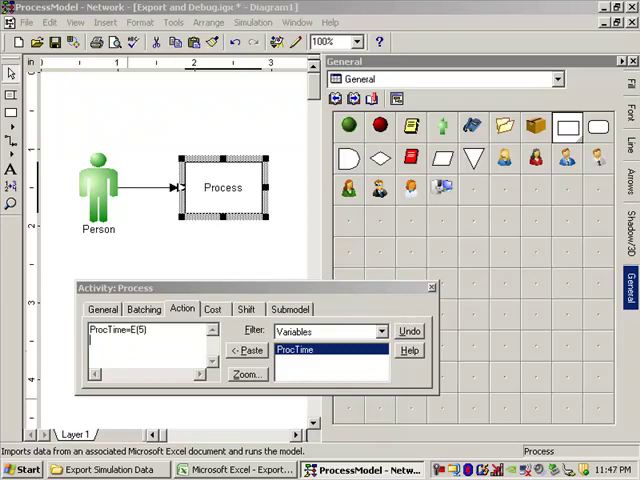
text(Time)
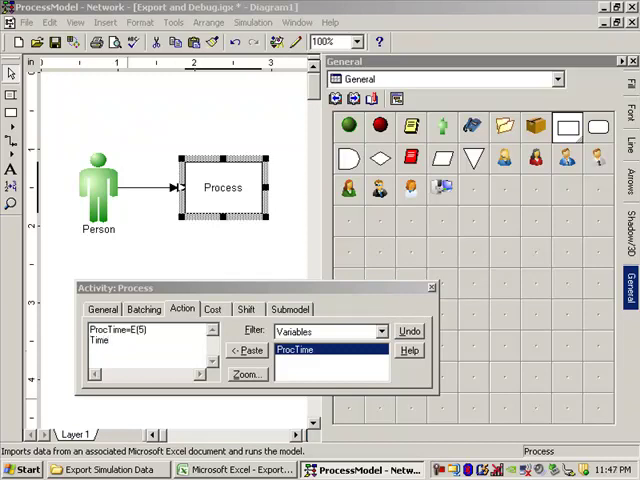
text((P)
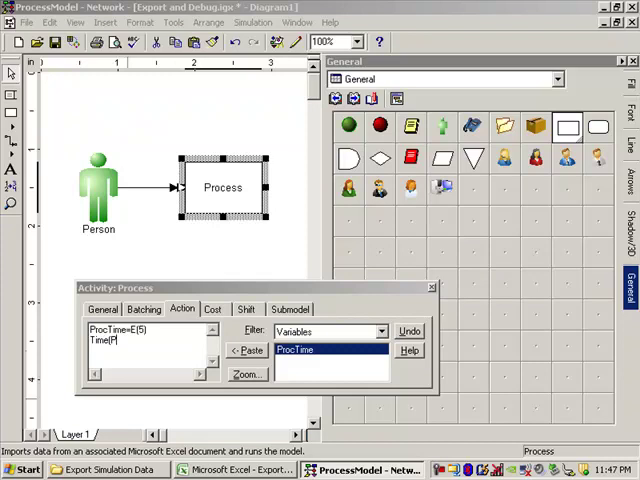
text(rocTime)
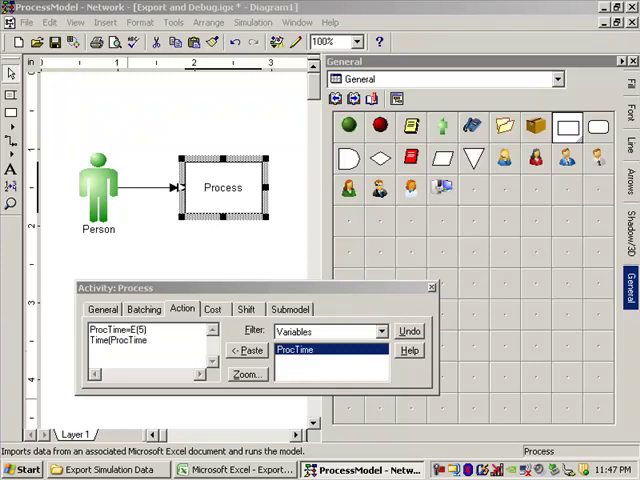
text(min)
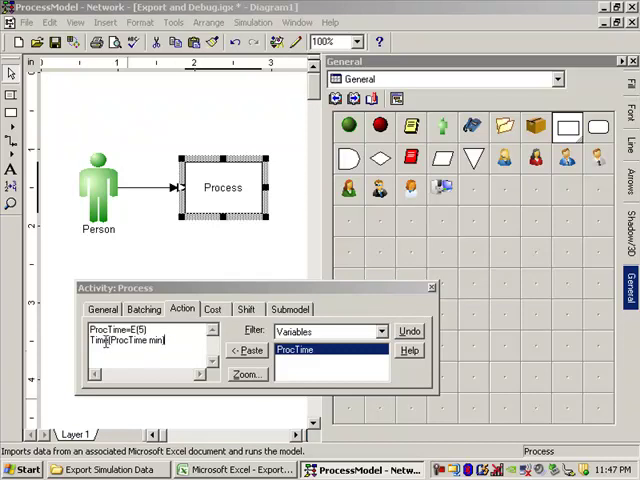
Select ProcTime in the Time statement, close the activity settings, and deselect Process
double_click(107, 330)
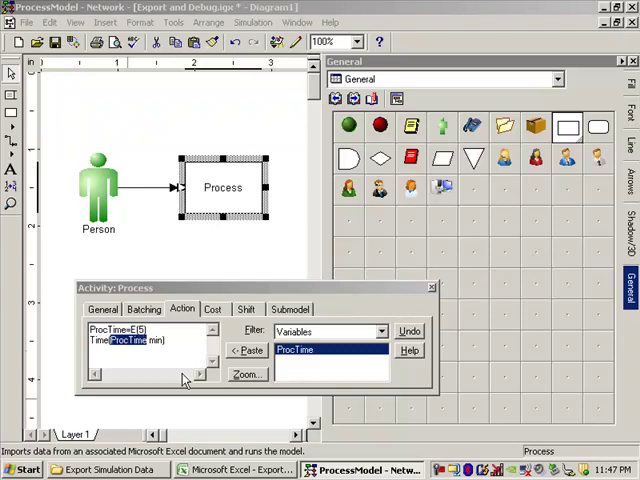
mouse_move(105, 312)
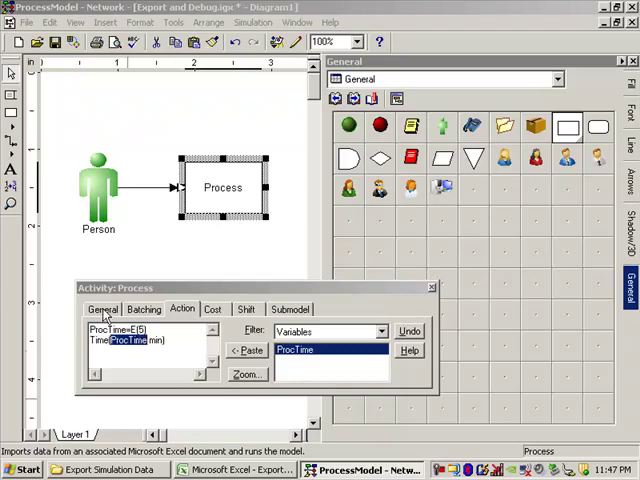
click(104, 308)
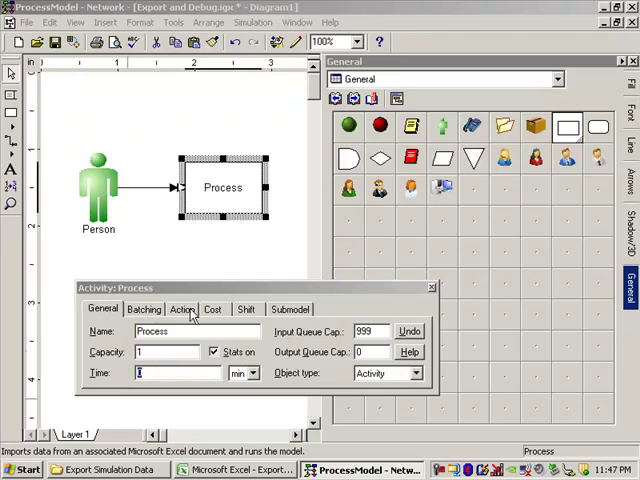
click(181, 309)
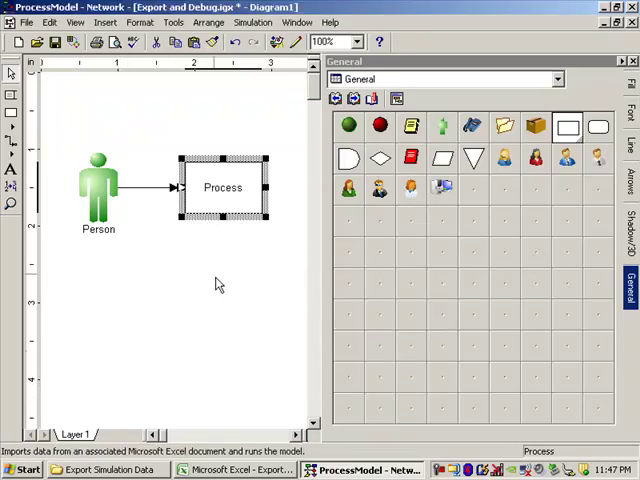
click(219, 300)
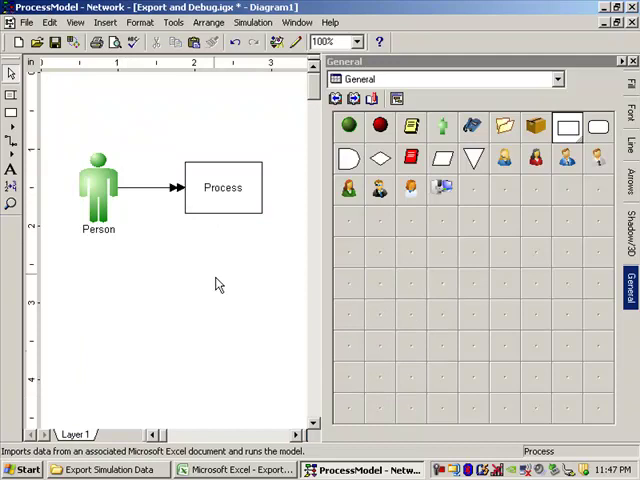
mouse_move(225, 95)
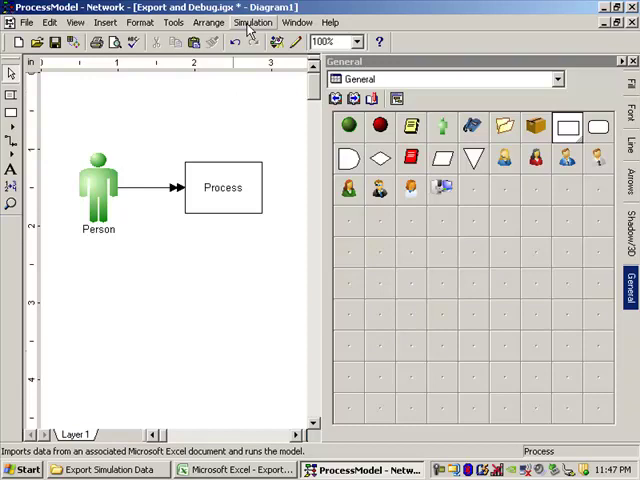
Save and re-run the 4-hour simulation, then choose Yes to view results
click(253, 22)
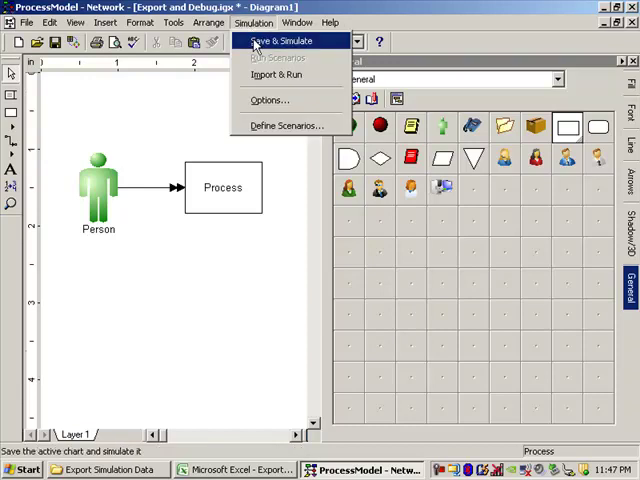
click(282, 40)
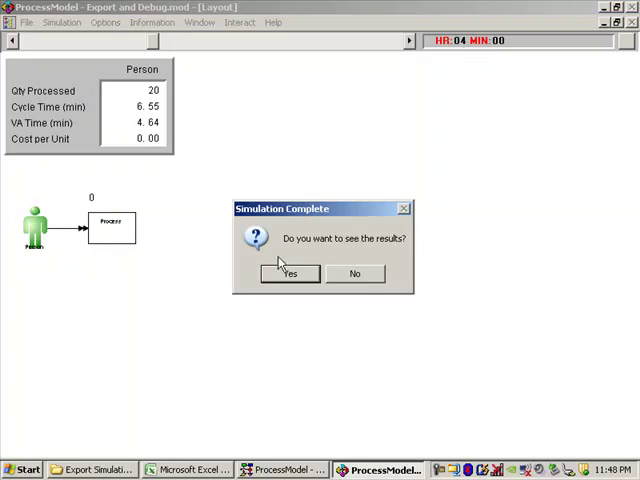
click(289, 273)
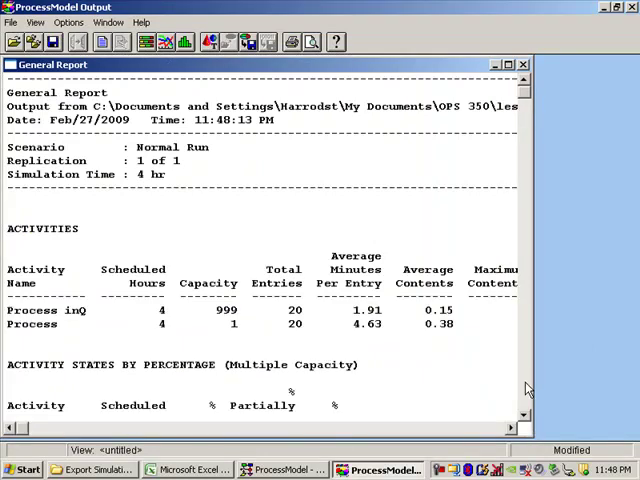
Scroll the General Report down to the Entity Summary and open the View menu
scroll(down, 3)
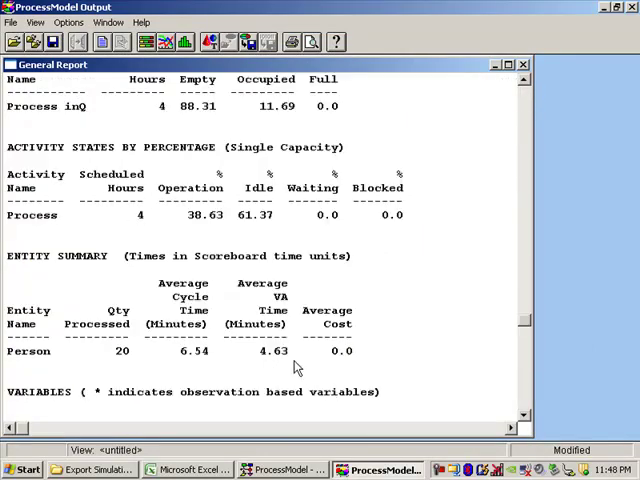
mouse_move(250, 357)
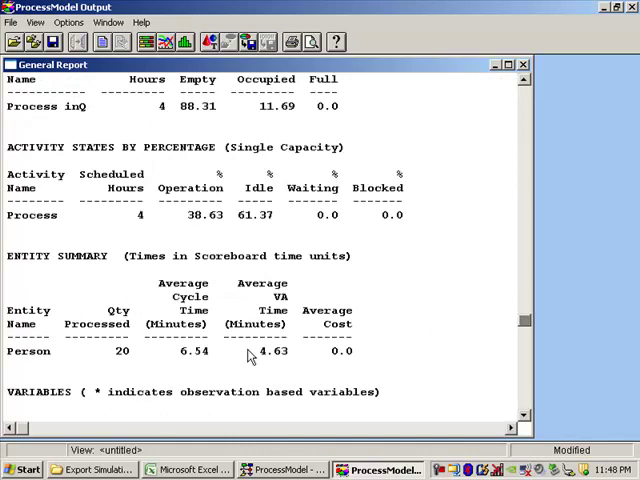
mouse_move(270, 367)
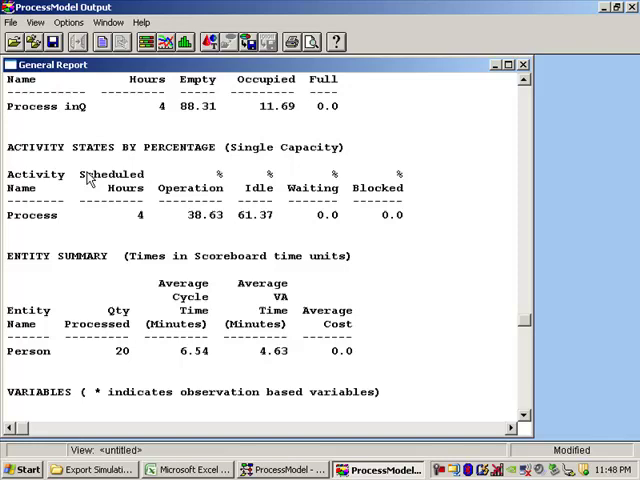
click(36, 22)
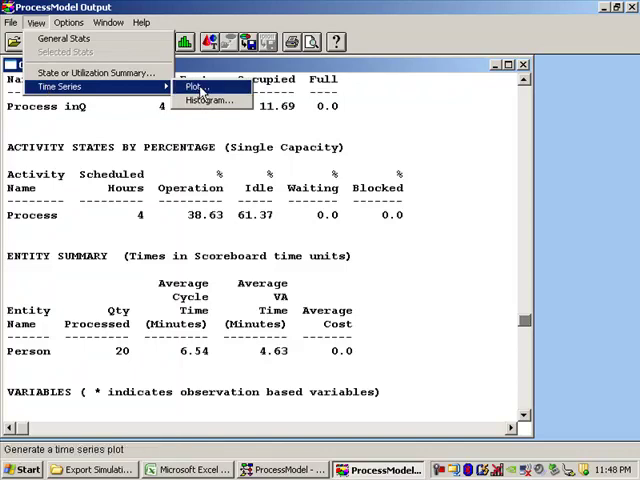
Draw a time series plot of ProcTime Value History for the Normal Run
click(189, 87)
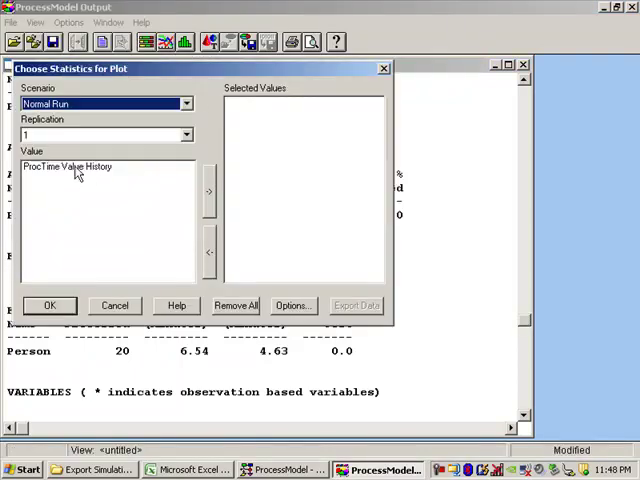
click(65, 166)
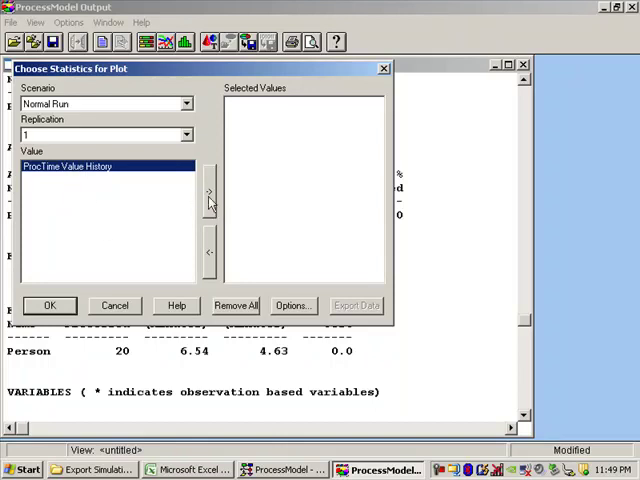
click(208, 190)
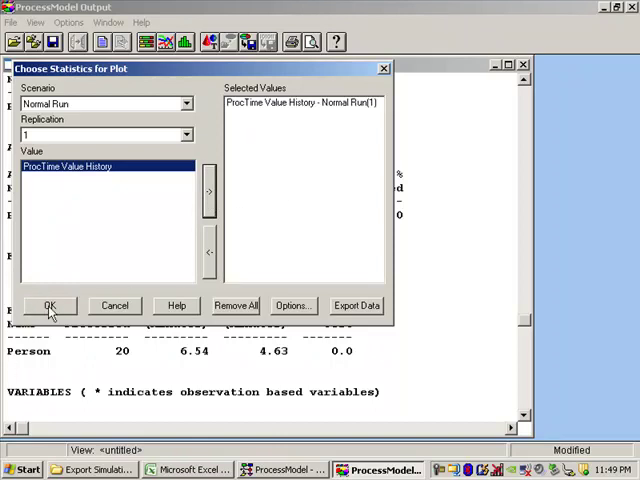
click(50, 305)
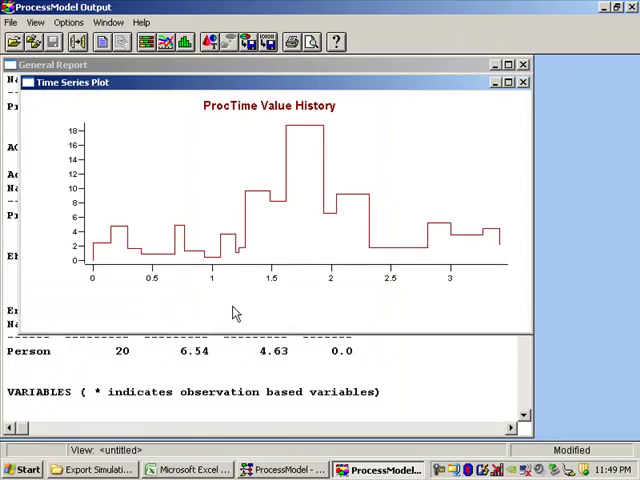
mouse_move(252, 313)
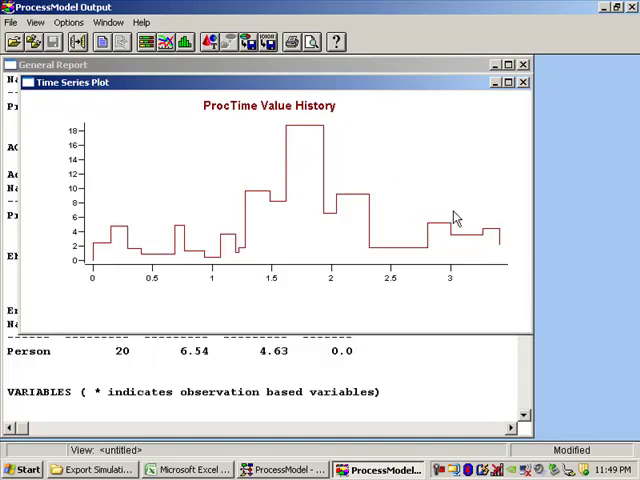
mouse_move(150, 245)
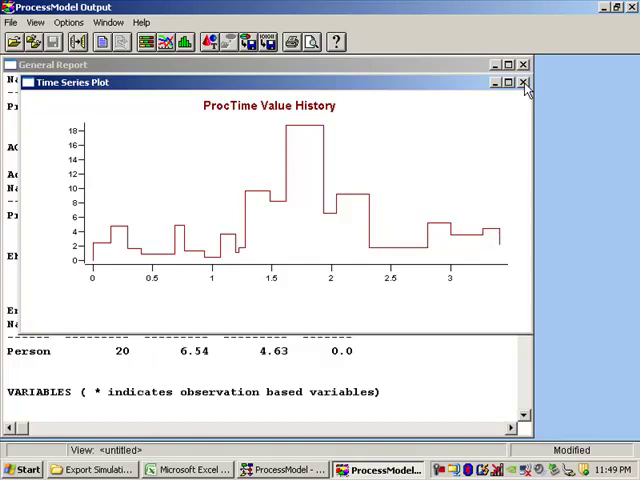
mouse_move(522, 83)
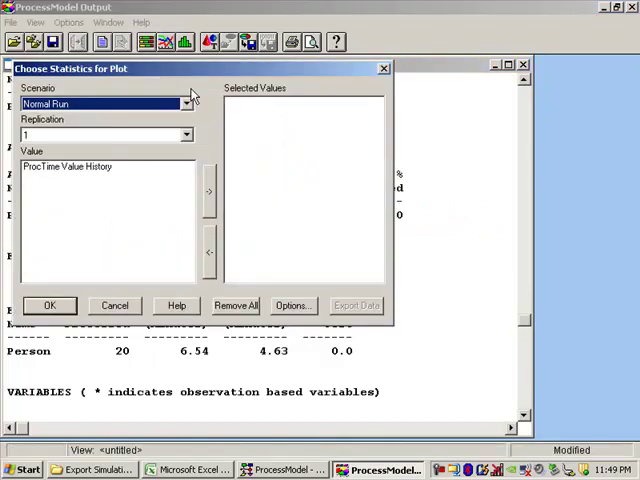
mouse_move(95, 168)
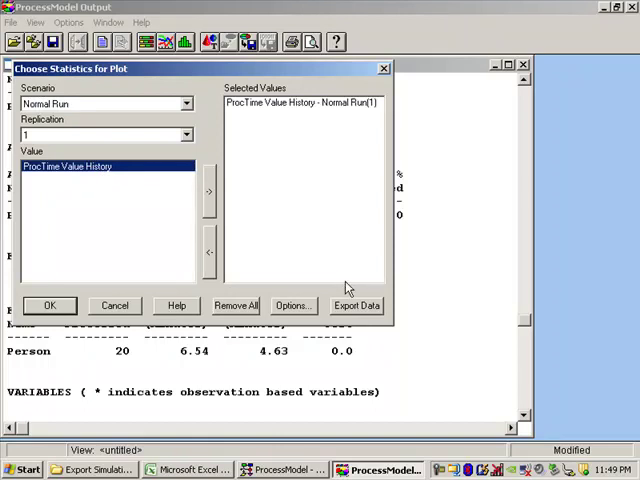
mouse_move(362, 318)
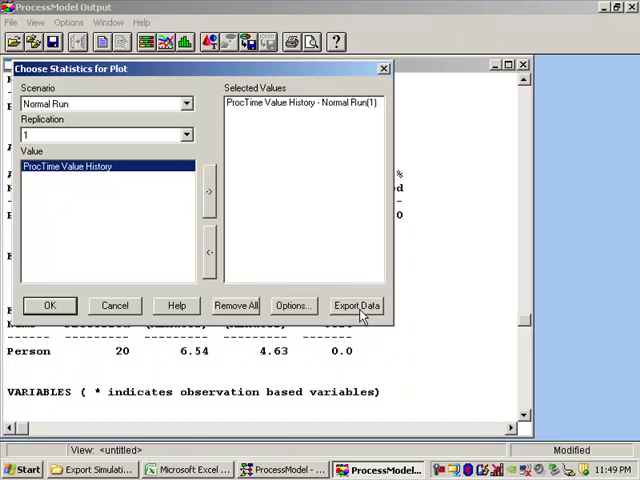
Export the plot data to Excel as 'Sample Process Time', then cancel the plot chooser
click(356, 305)
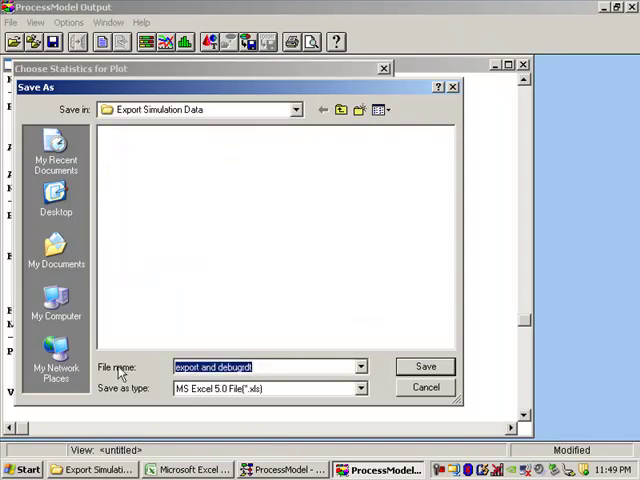
text(Sample)
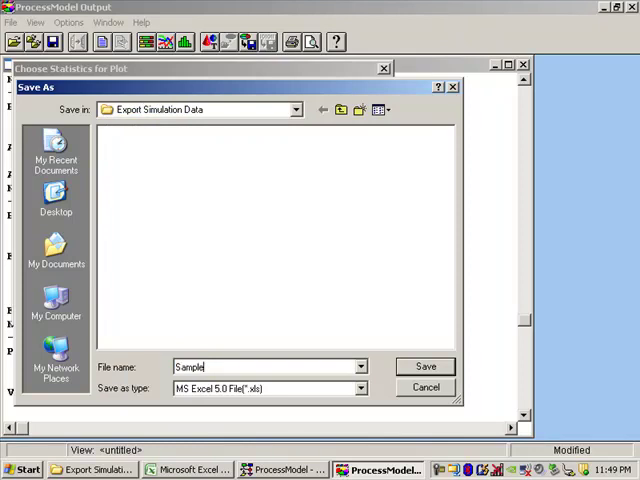
text(Process)
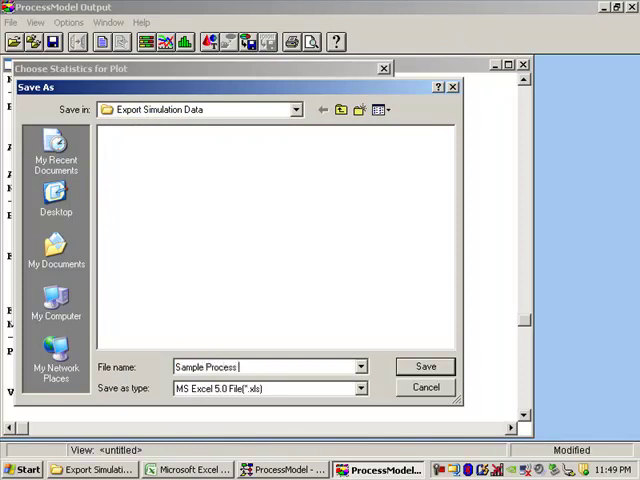
text(Time)
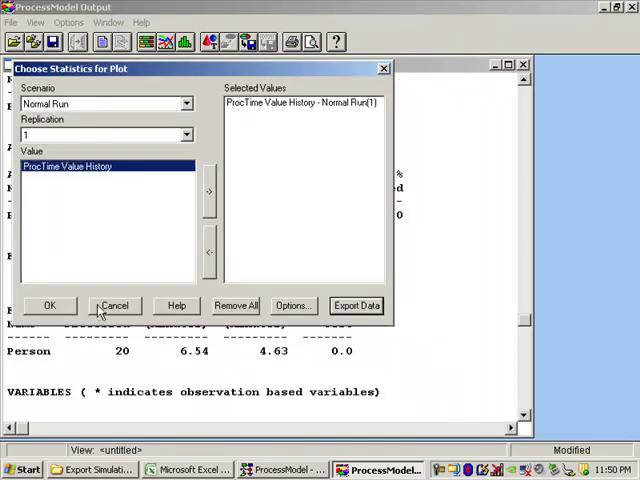
click(114, 305)
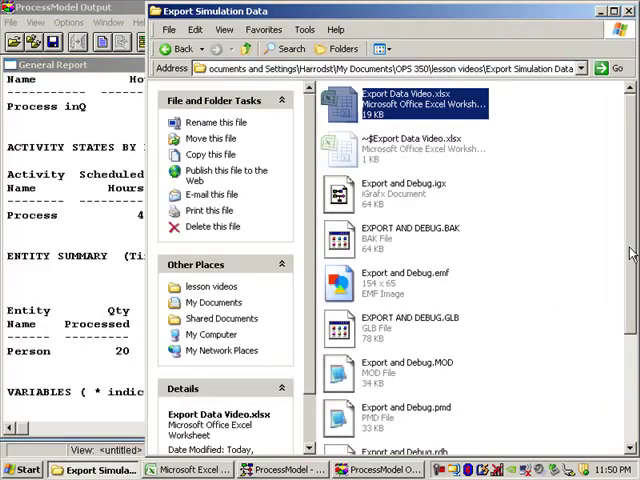
Open Sample Process Time.xls from the Export Simulation Data folder
scroll(down, 3)
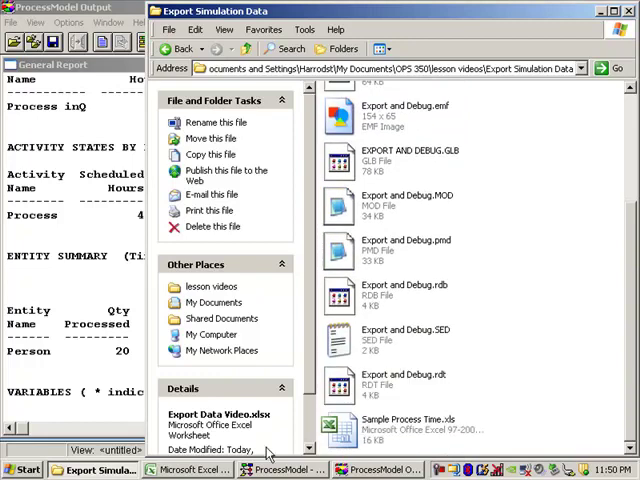
double_click(405, 415)
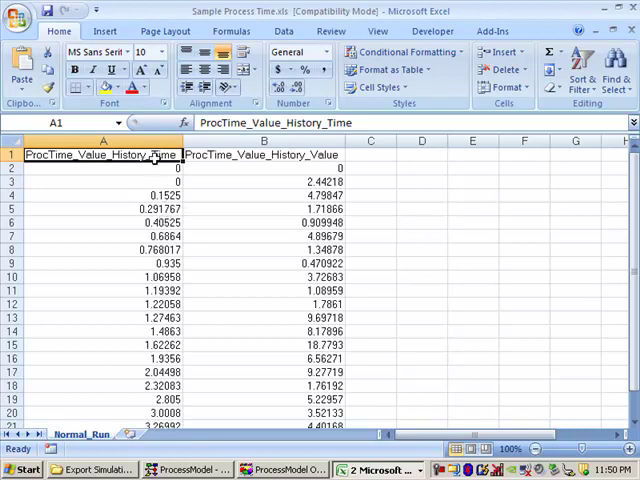
drag(103, 153, 103, 237)
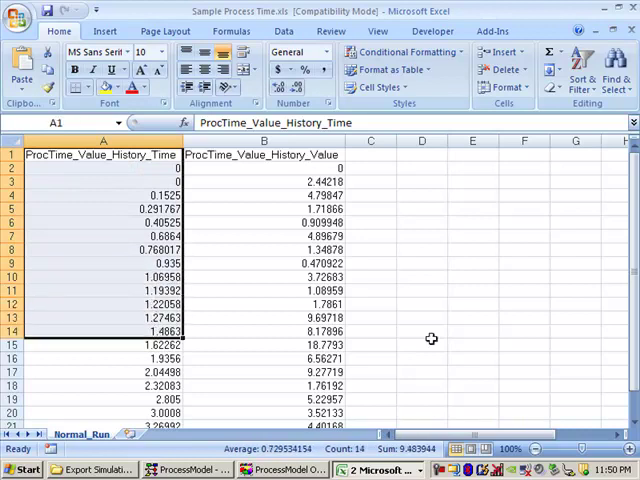
scroll(down, 3)
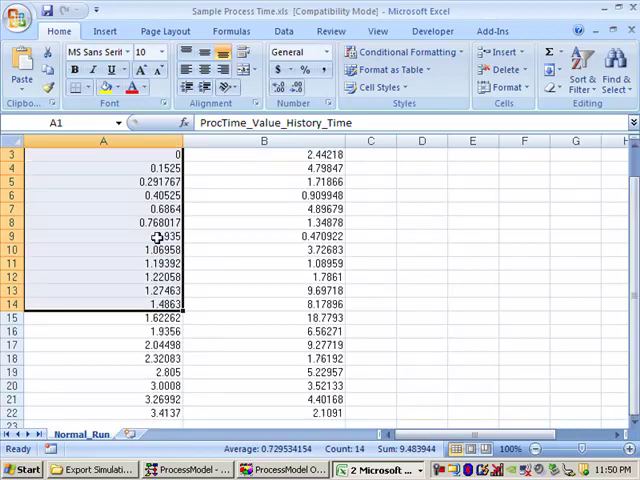
click(103, 235)
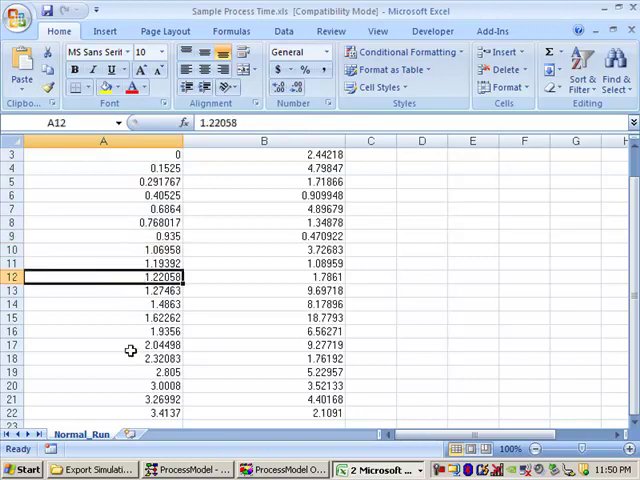
click(103, 344)
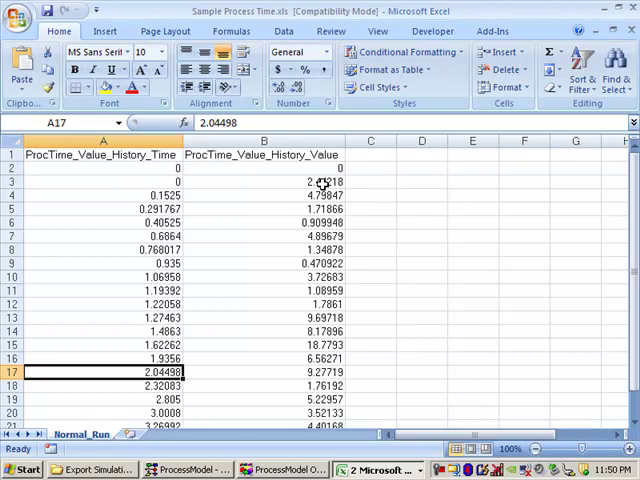
mouse_move(227, 181)
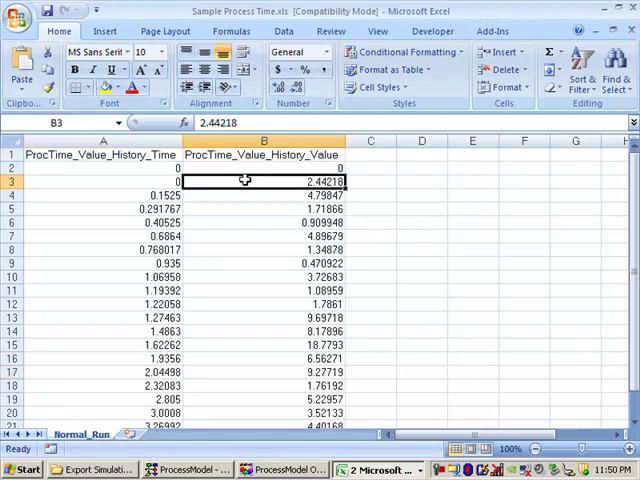
mouse_move(406, 223)
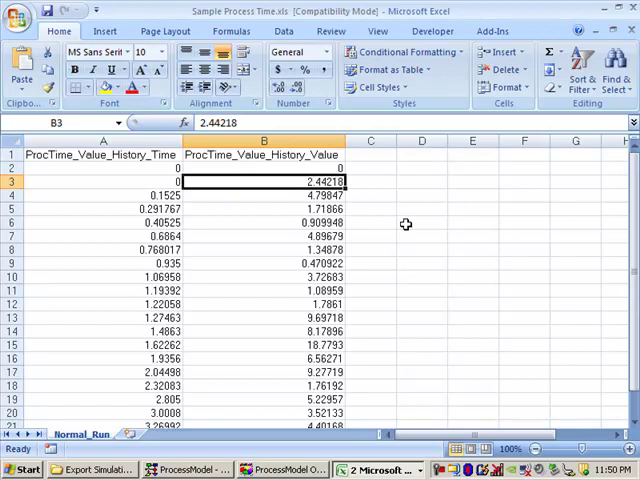
click(262, 194)
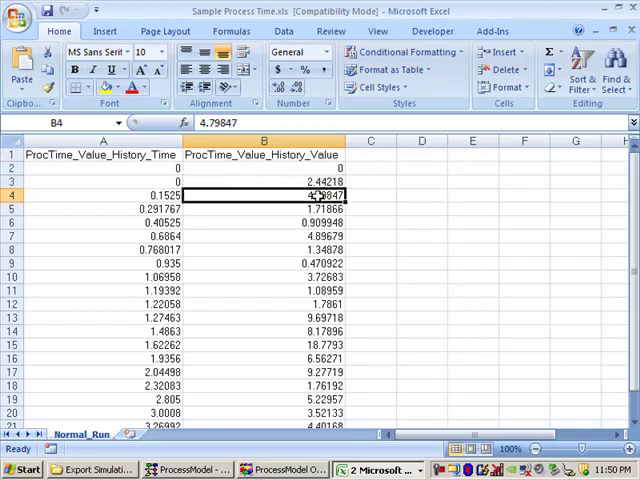
mouse_move(511, 293)
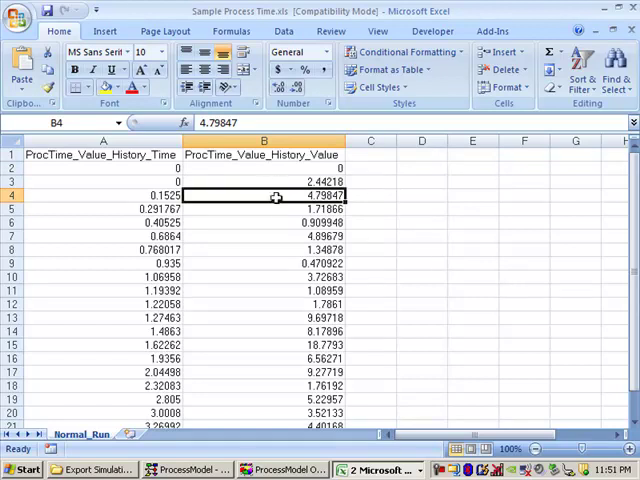
click(263, 208)
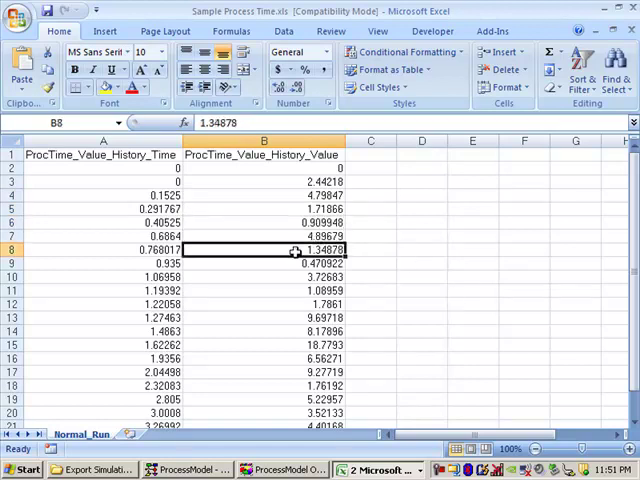
click(257, 317)
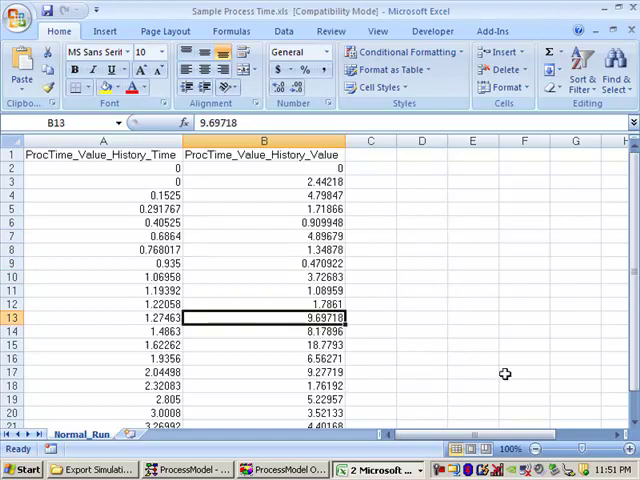
scroll(down, 3)
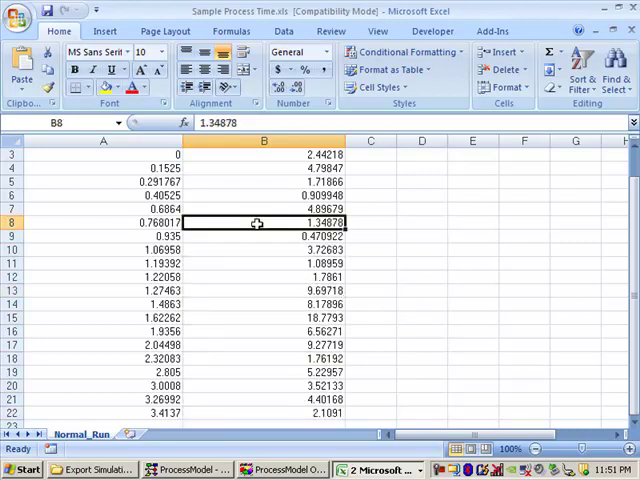
click(263, 153)
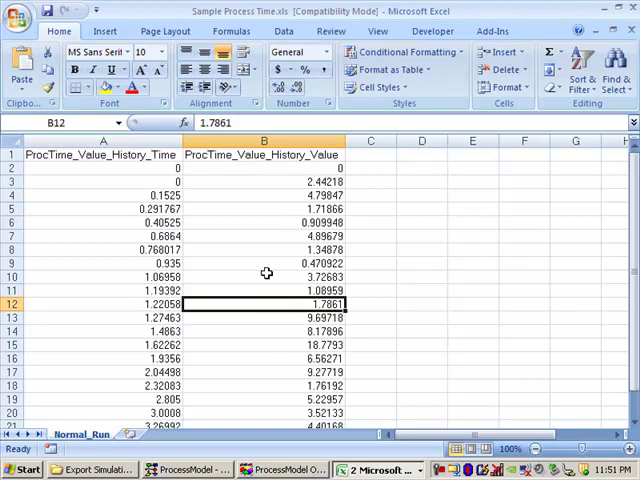
click(263, 263)
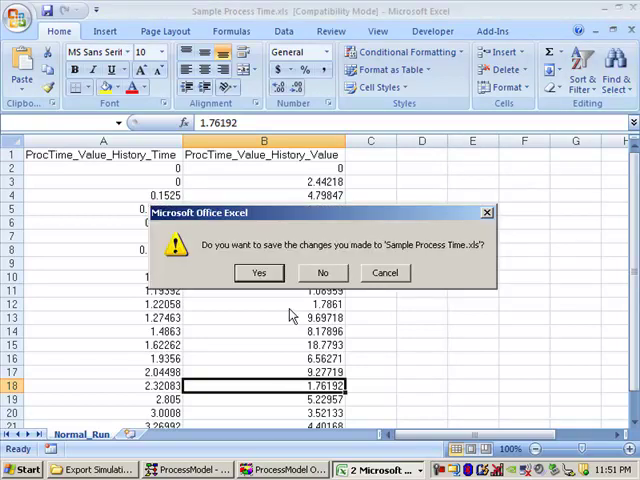
Close Sample Process Time.xls via the save prompt and switch back to the ProcessModel diagram
click(322, 272)
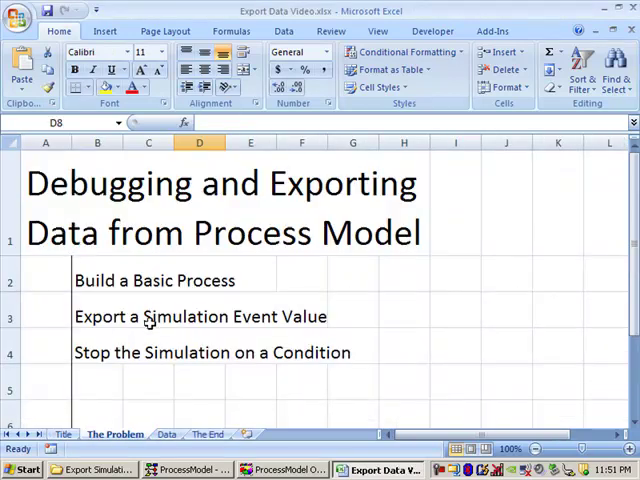
click(97, 352)
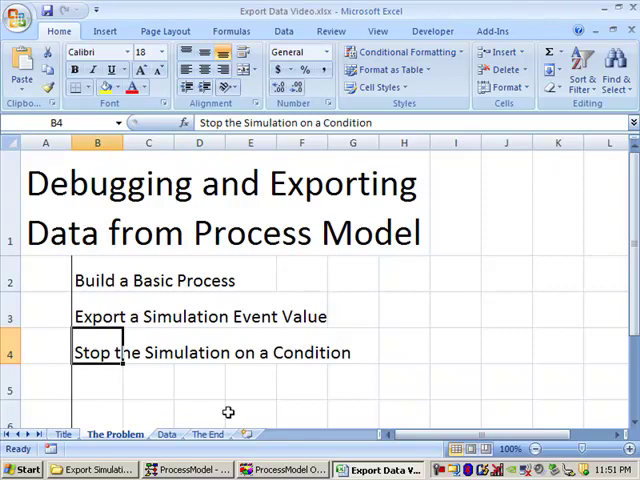
mouse_move(227, 412)
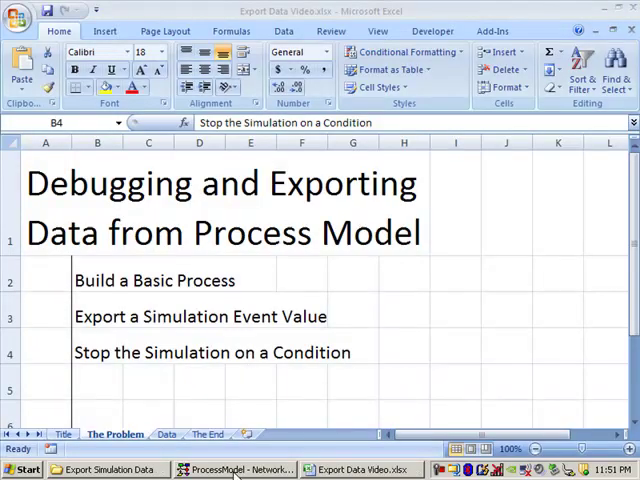
click(234, 470)
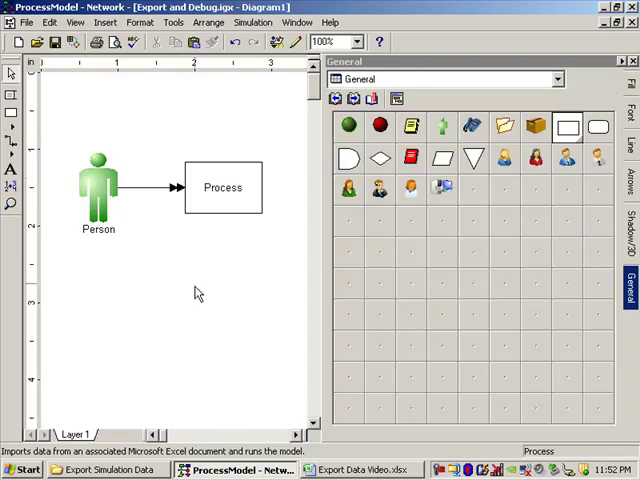
mouse_move(140, 168)
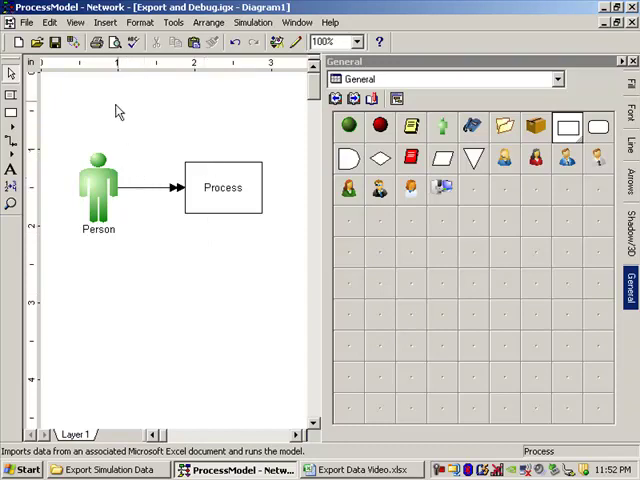
mouse_move(112, 131)
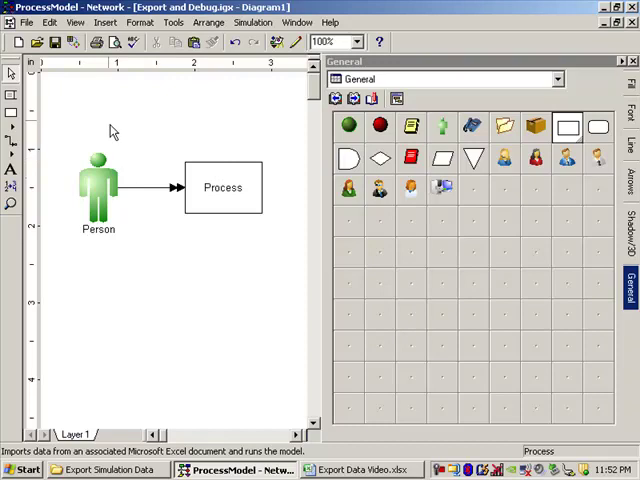
Browse the View menu, then open the Insert menu
click(75, 22)
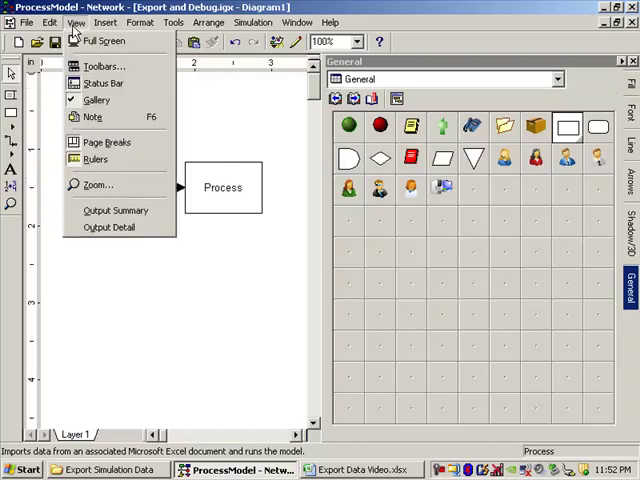
click(105, 22)
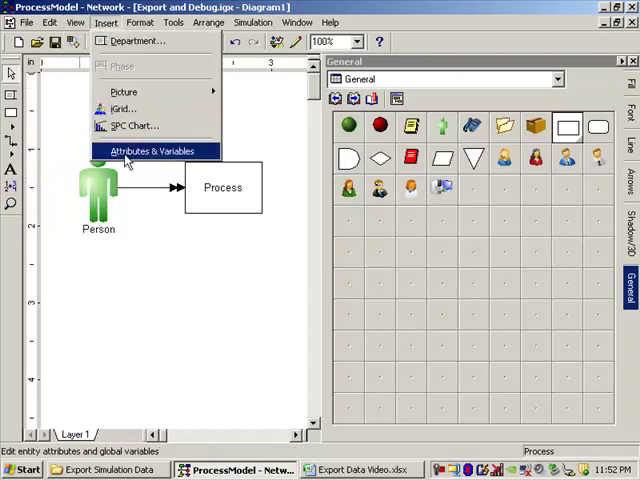
Rename global variable ProcTime to Completed, type Integer with initial value 0
click(151, 151)
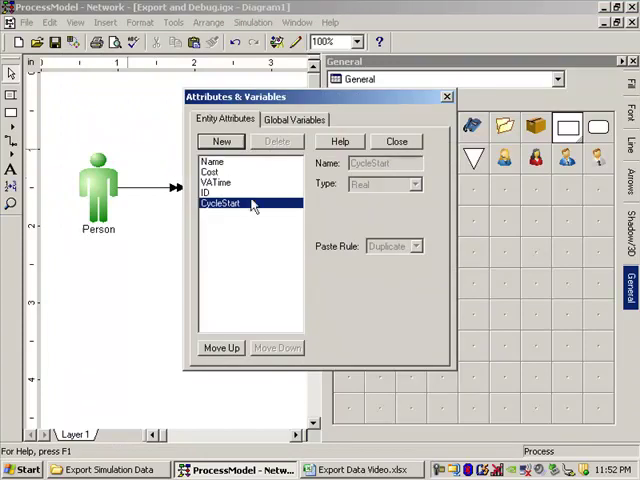
click(294, 119)
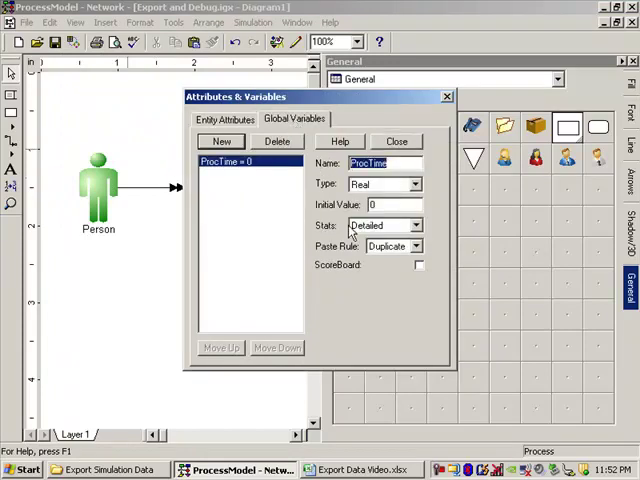
text(Completed)
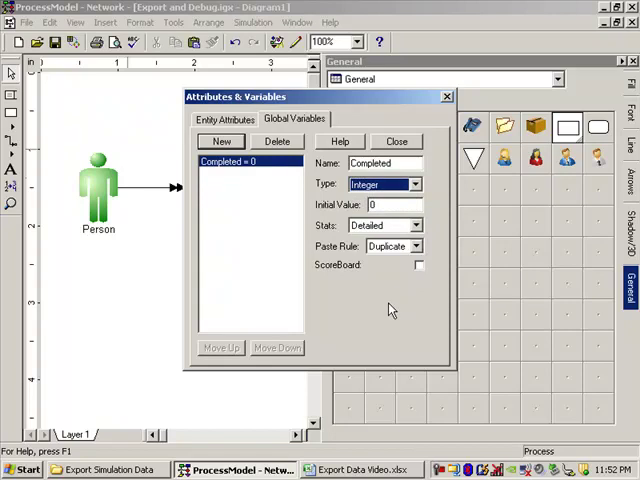
click(385, 204)
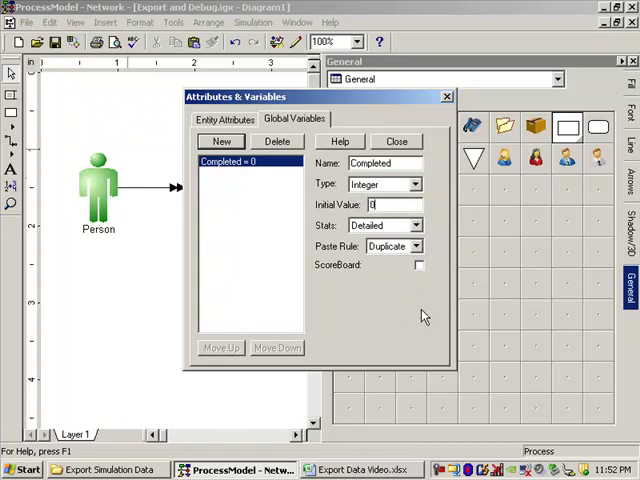
mouse_move(365, 250)
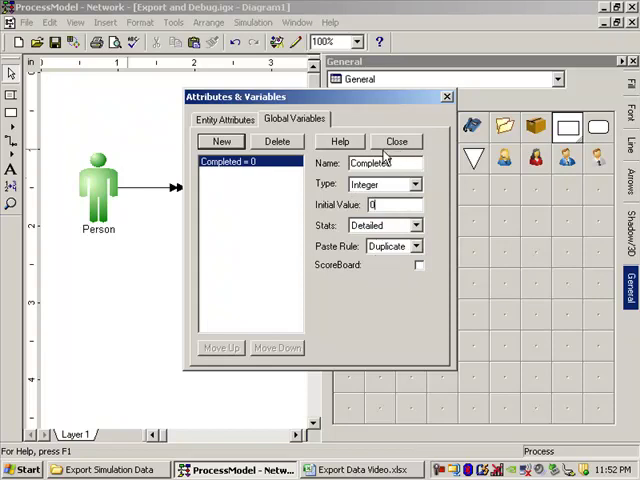
click(397, 140)
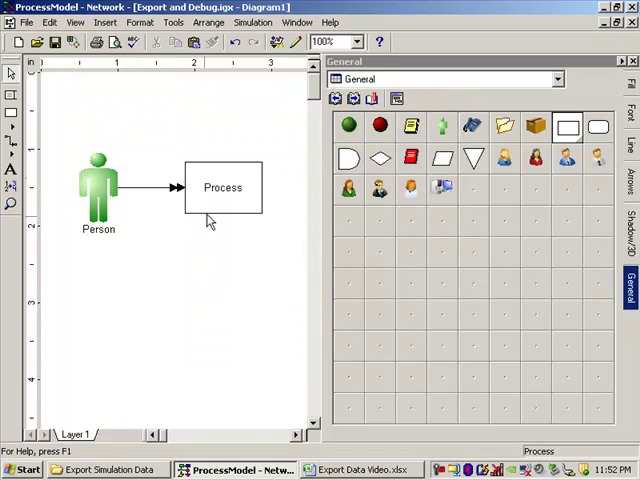
Open the Process activity's Action code in the zoomed editor
double_click(222, 187)
text(E(5)
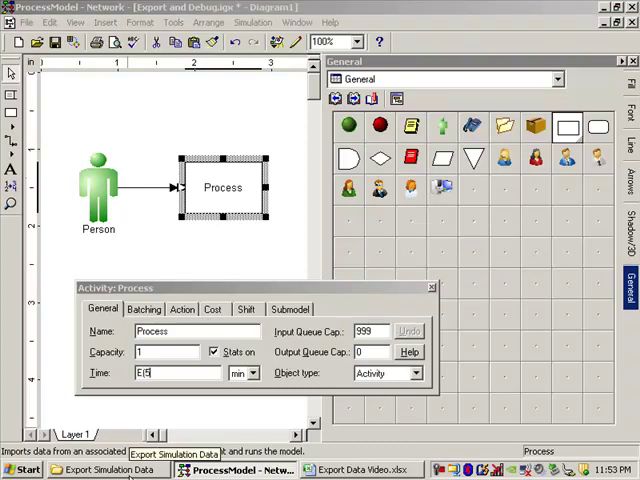
click(182, 309)
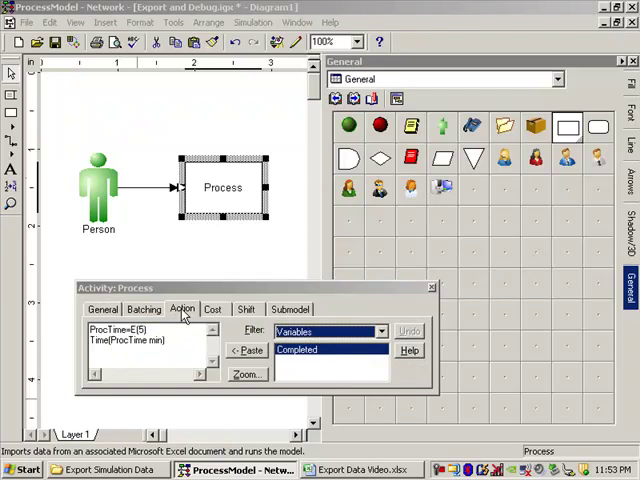
click(247, 373)
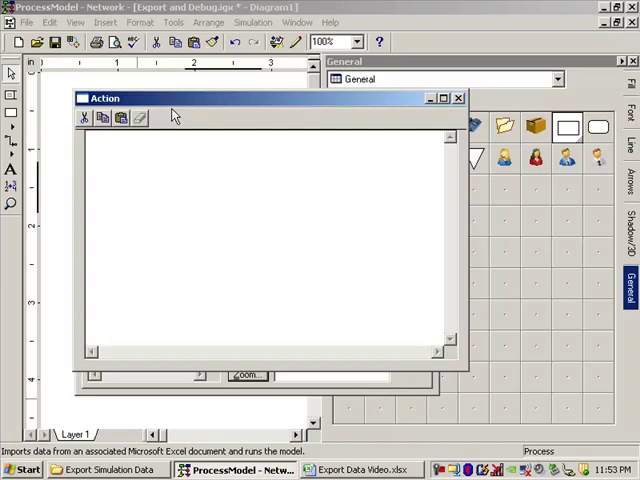
Write the action line Completed=Completed+1
text(Completed)
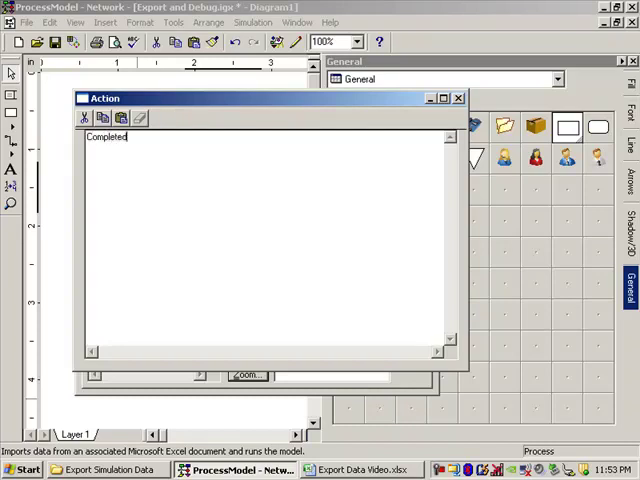
text(=Completed)
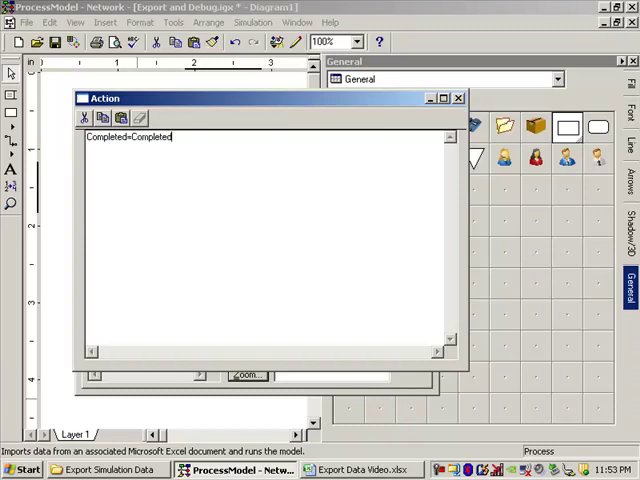
text(+1)
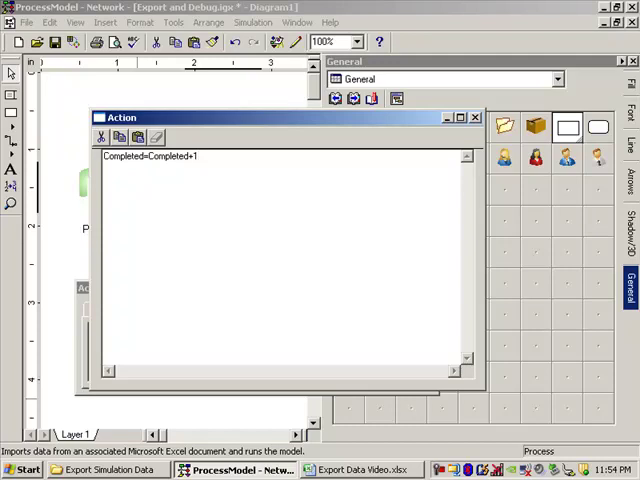
Add the line IF Completed >3 THEN STOP "Entity Limit Reached"
text(IF)
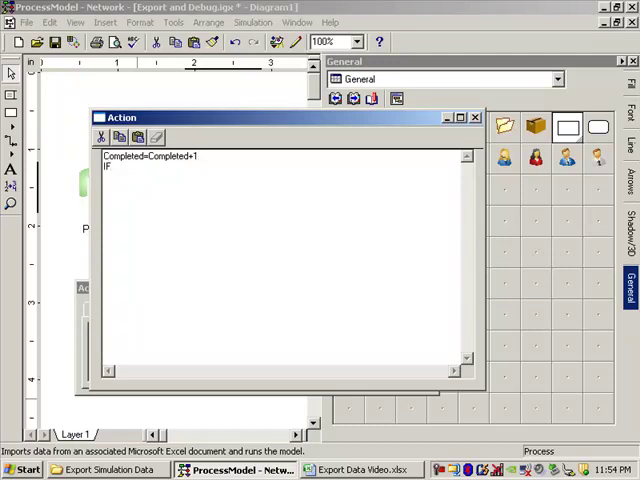
text(Completed)
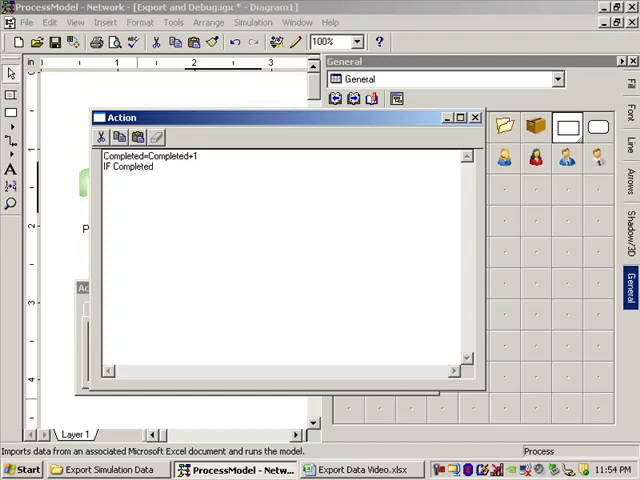
text(>3)
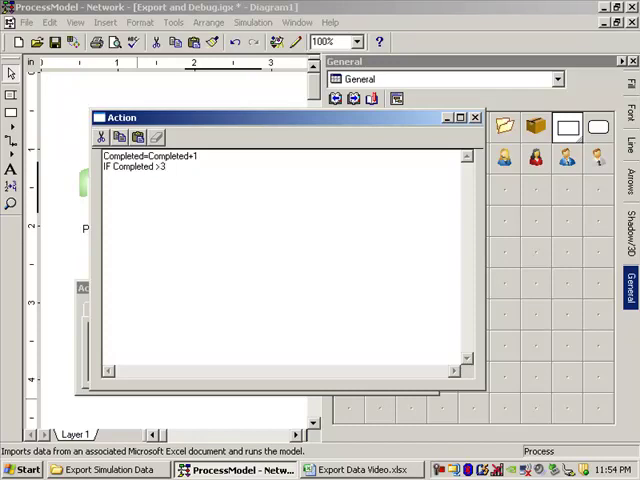
text(THEN)
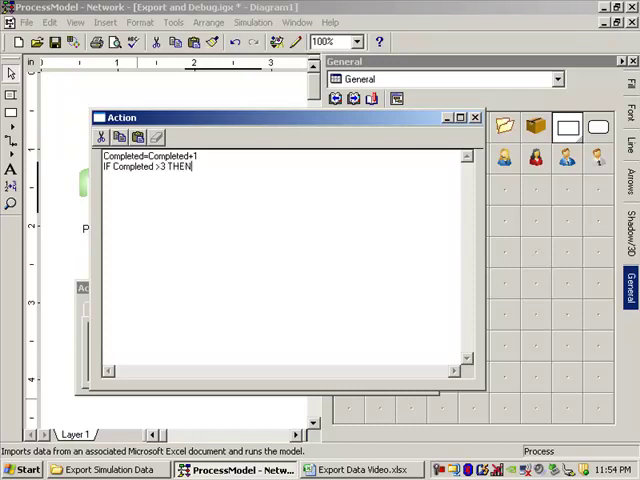
text(S)
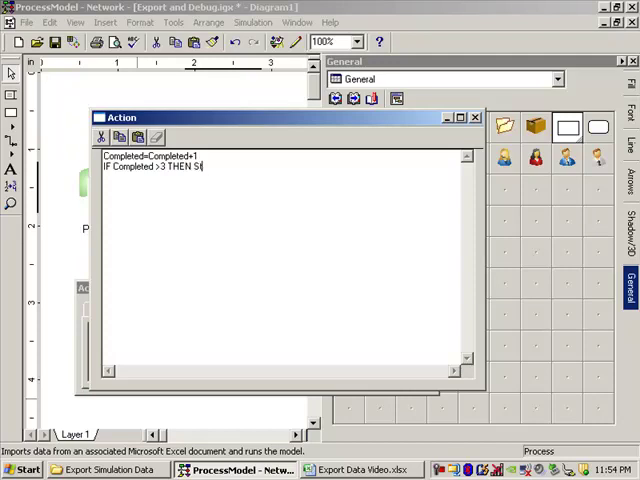
text(TOP)
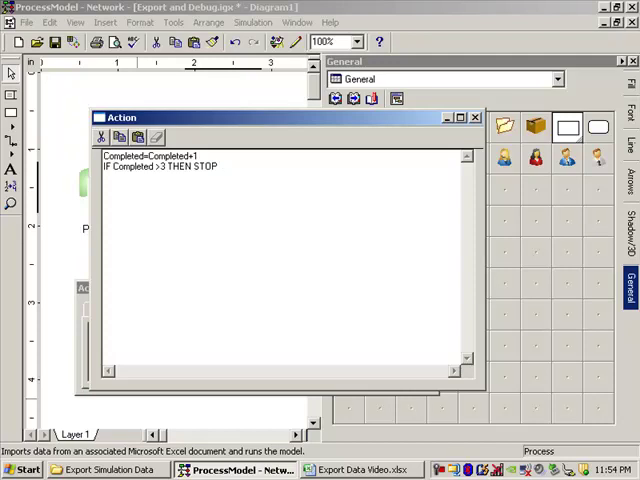
text("")
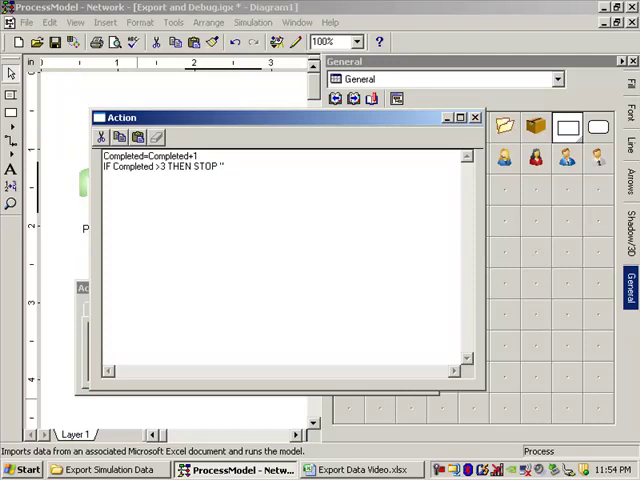
click(224, 166)
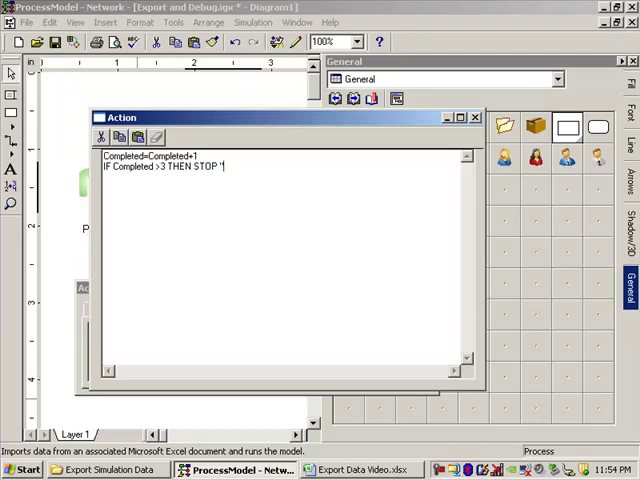
text(L)
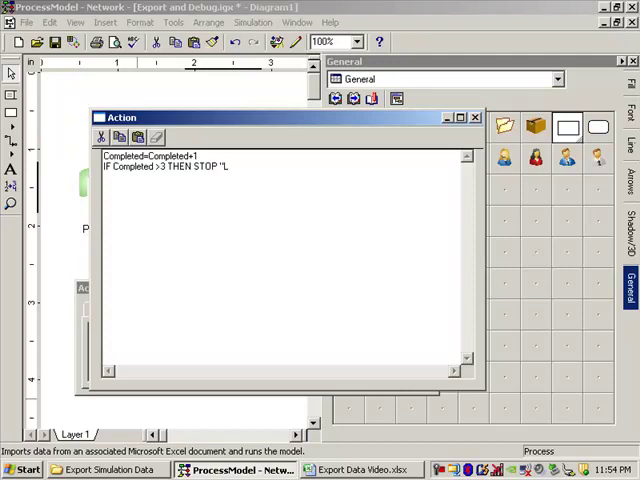
text(Entity Limit Reached)
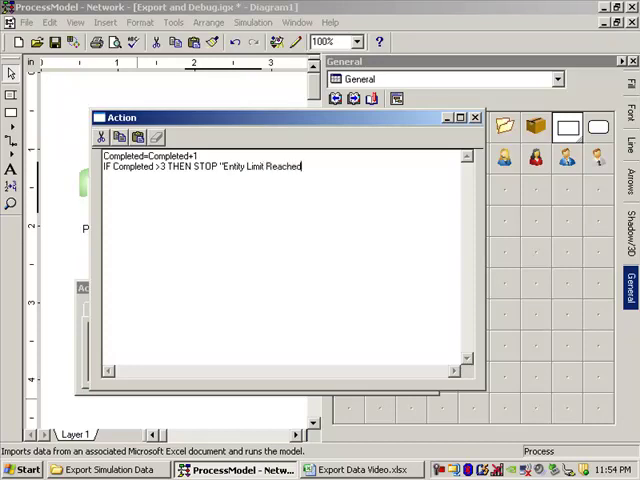
text(")
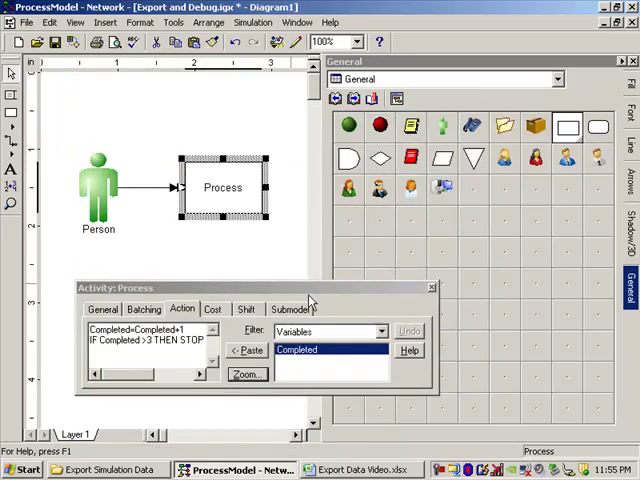
Close the activity, Save & Simulate, and dismiss the Entity Limit Reached stop message
click(431, 288)
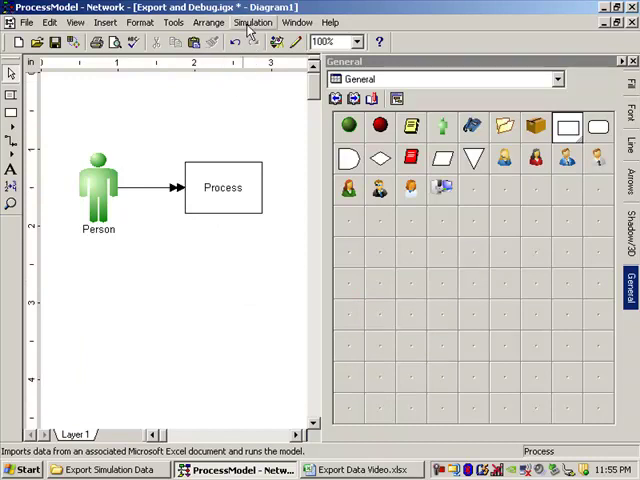
click(252, 22)
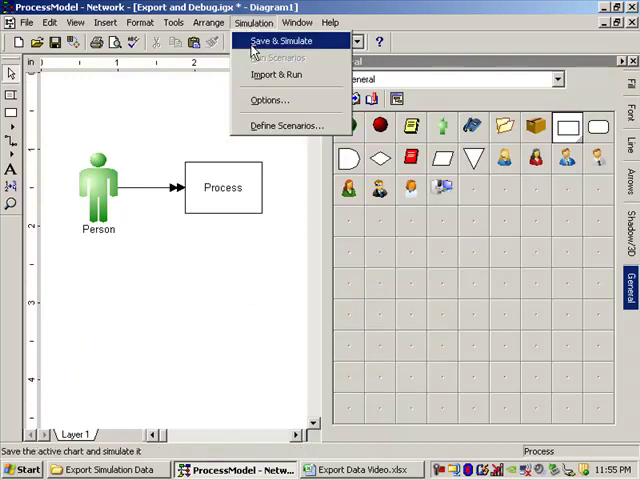
click(280, 40)
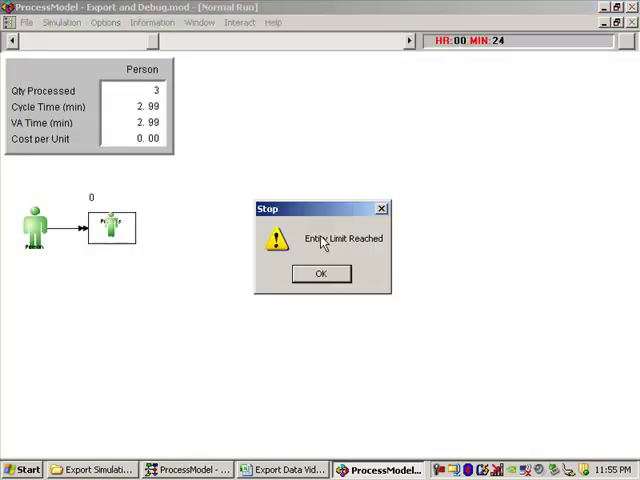
mouse_move(297, 260)
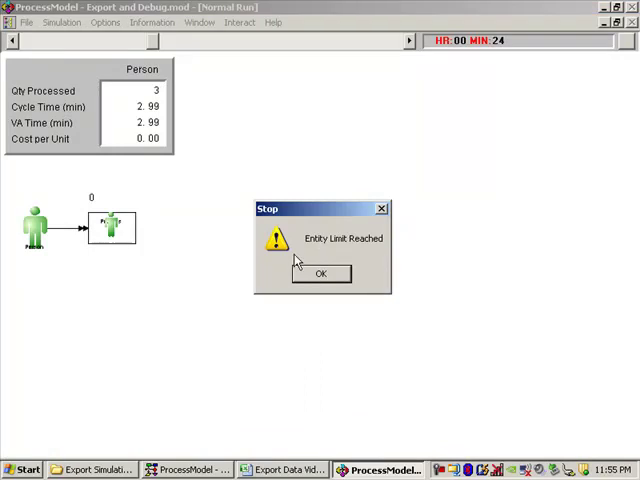
drag(320, 209, 235, 218)
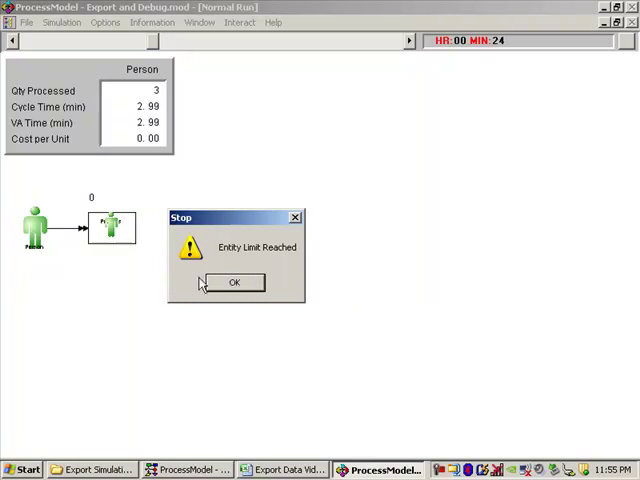
mouse_move(277, 263)
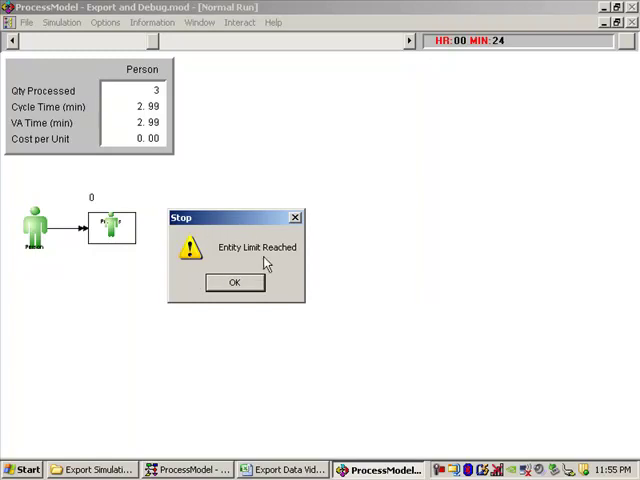
mouse_move(22, 91)
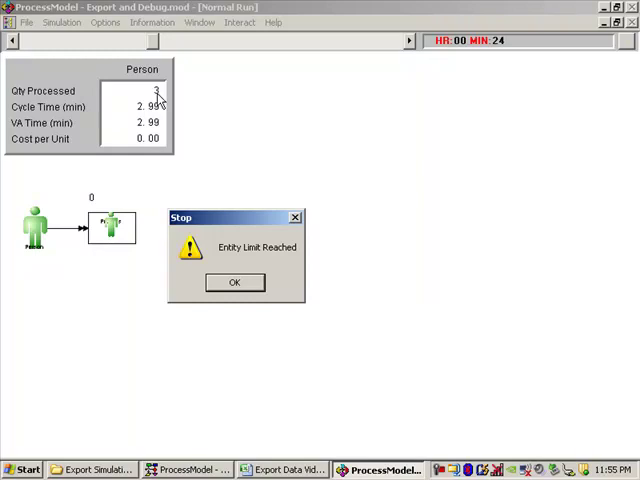
mouse_move(202, 238)
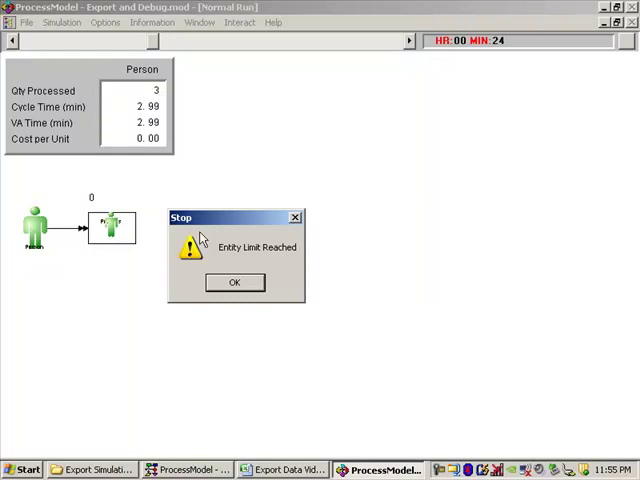
click(234, 282)
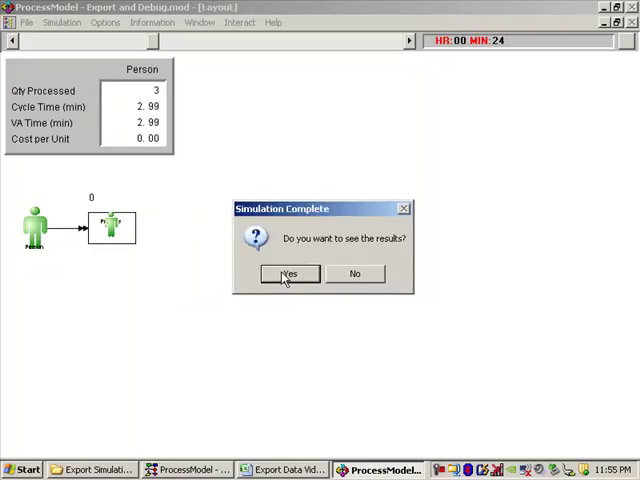
View the results report, scrolling to 3 Persons processed and Completed reaching 4
click(288, 273)
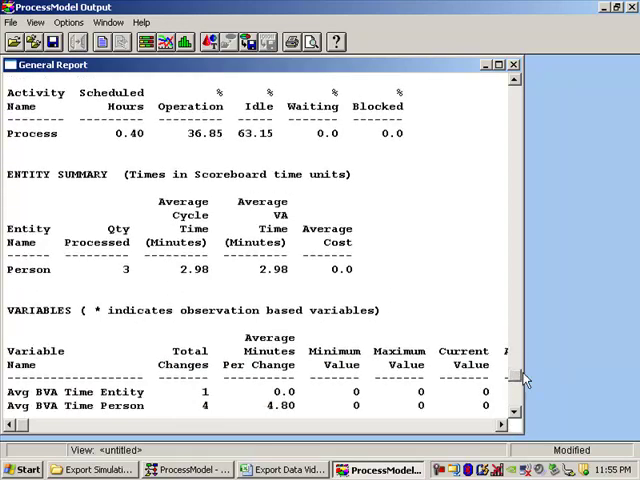
scroll(down, 3)
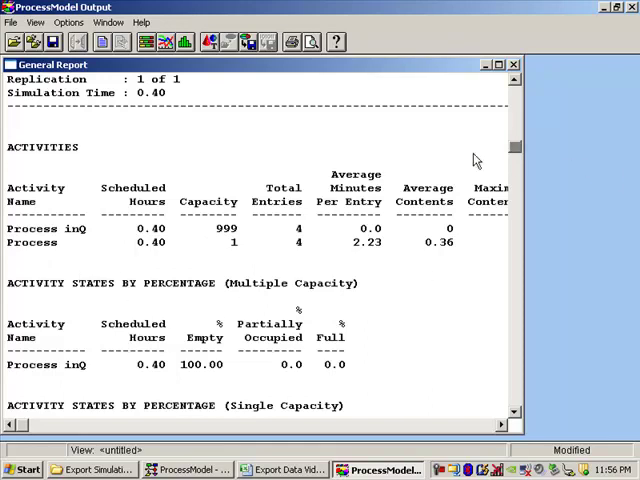
scroll(down, 3)
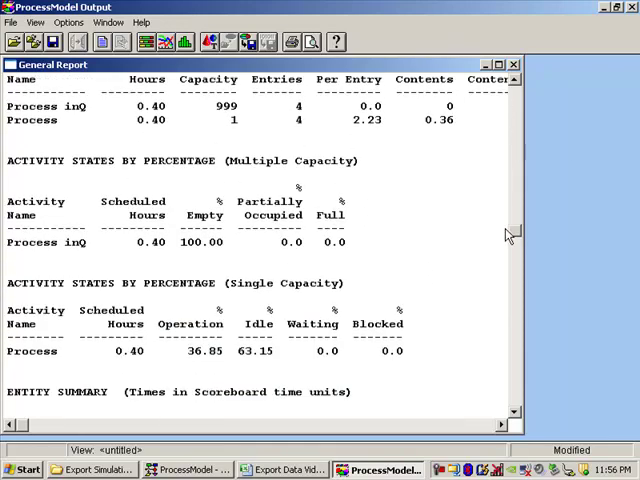
scroll(down, 3)
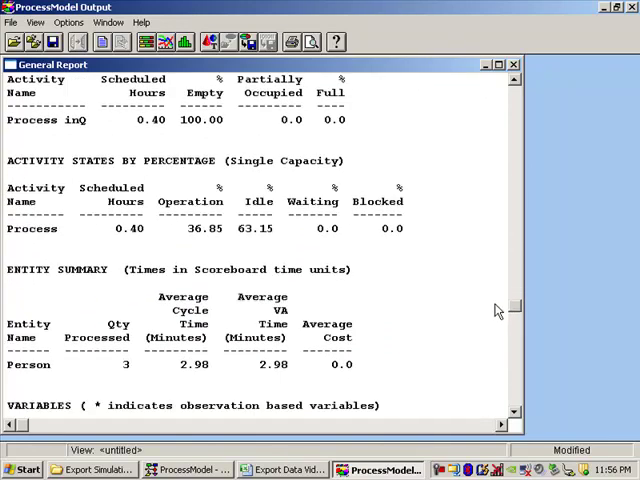
scroll(down, 3)
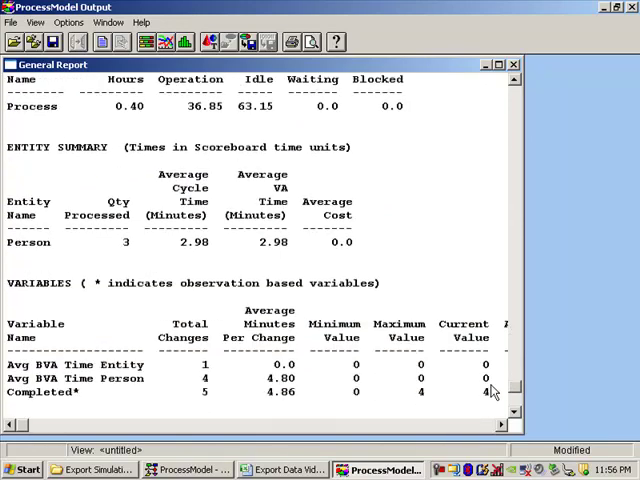
scroll(up, 3)
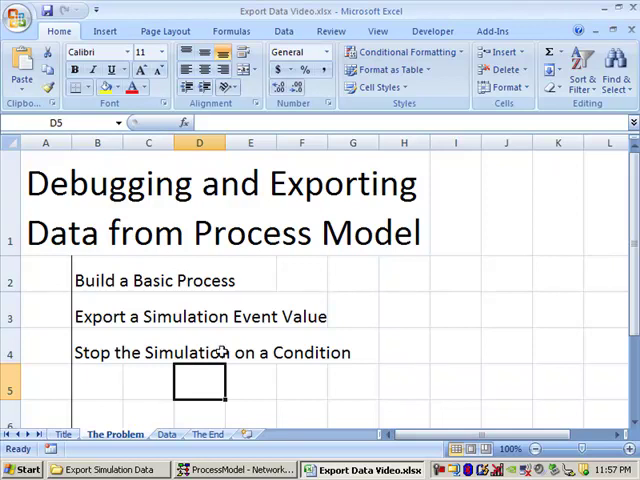
mouse_move(45, 337)
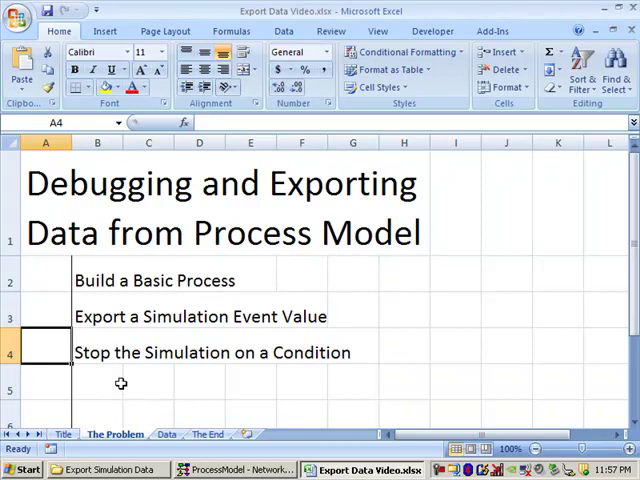
Show the workbook's closing 'The End' sheet after the reviewed topic list
click(209, 434)
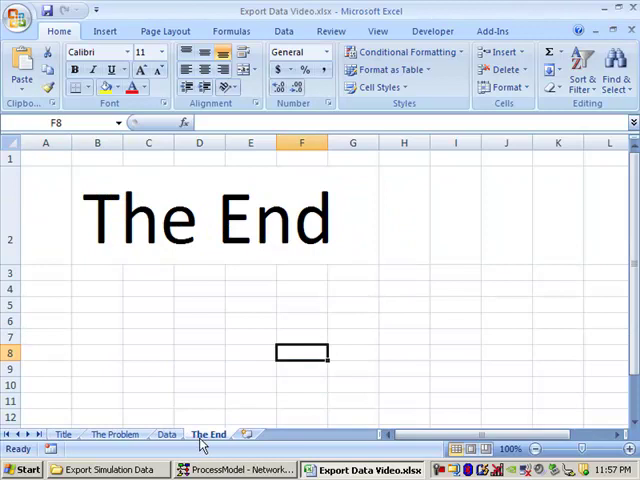